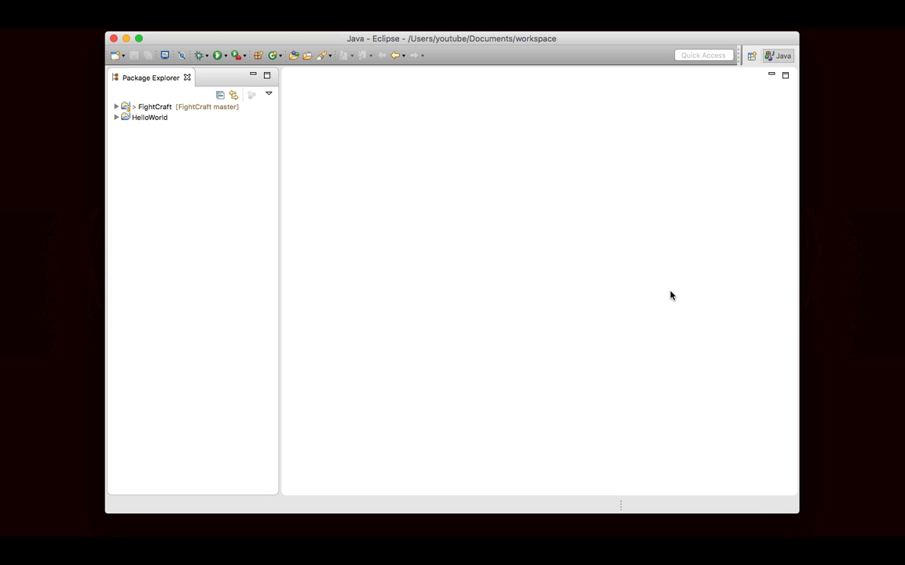
mouse_move(151, 118)
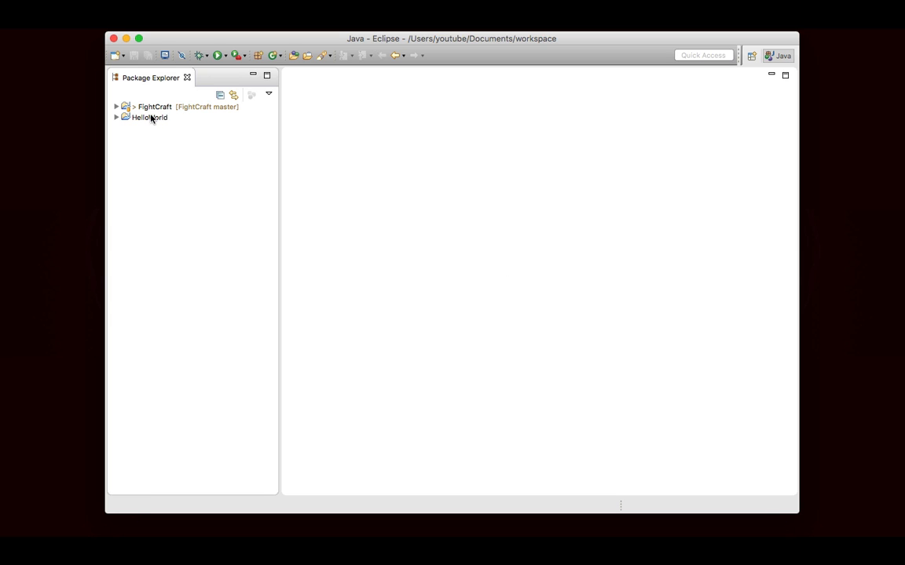
- Select the HelloWorld project and dismiss the Copy Project dialog without copying
left_click(149, 116)
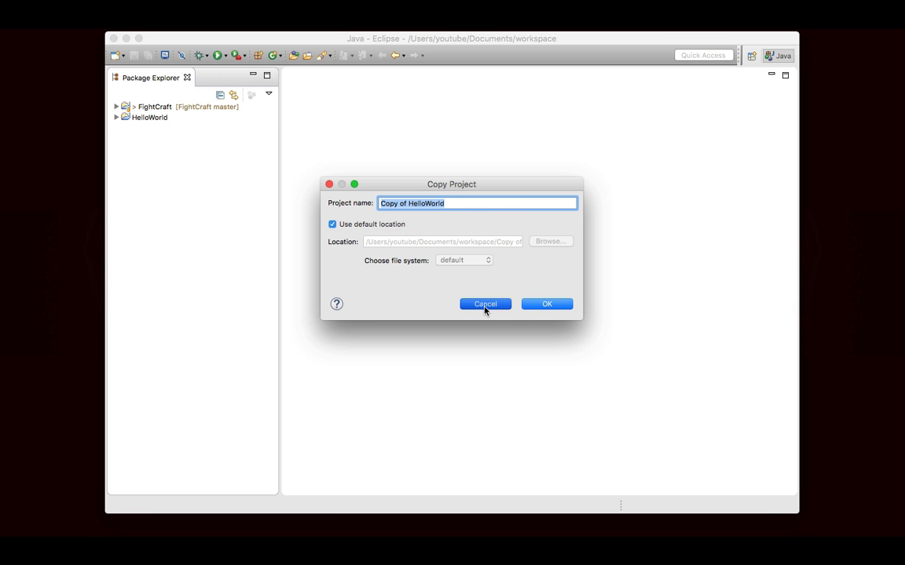
left_click(483, 305)
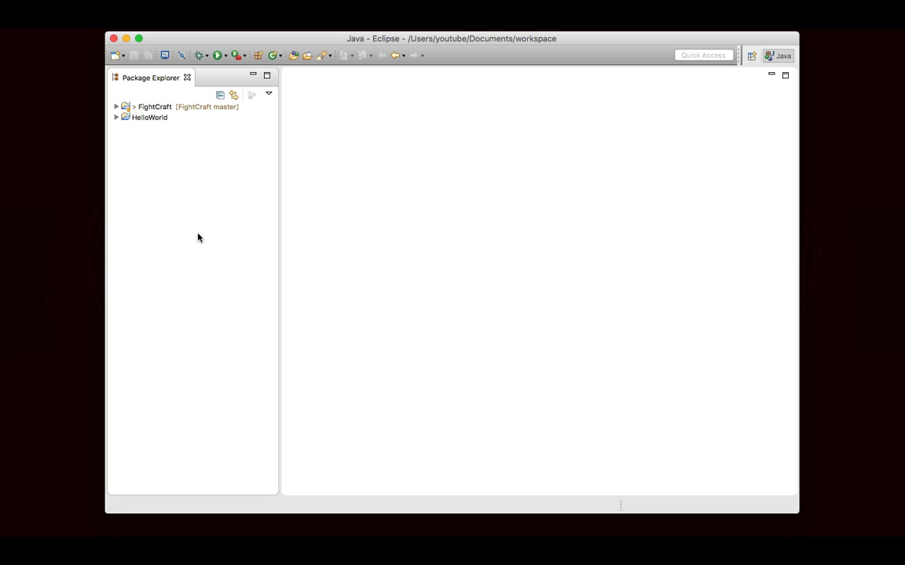
mouse_move(165, 173)
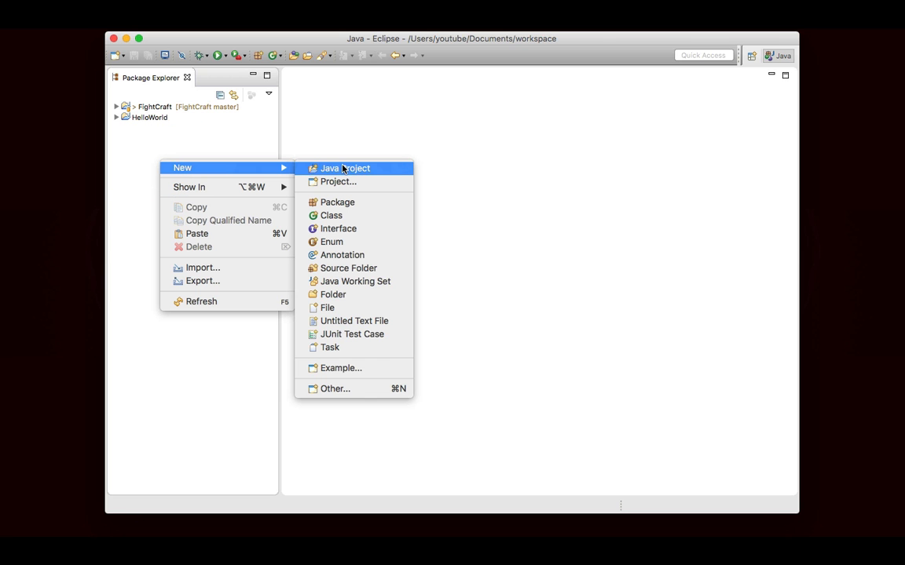
- Create a new Java project named Healer using the default JRE and continue to build settings
left_click(345, 168)
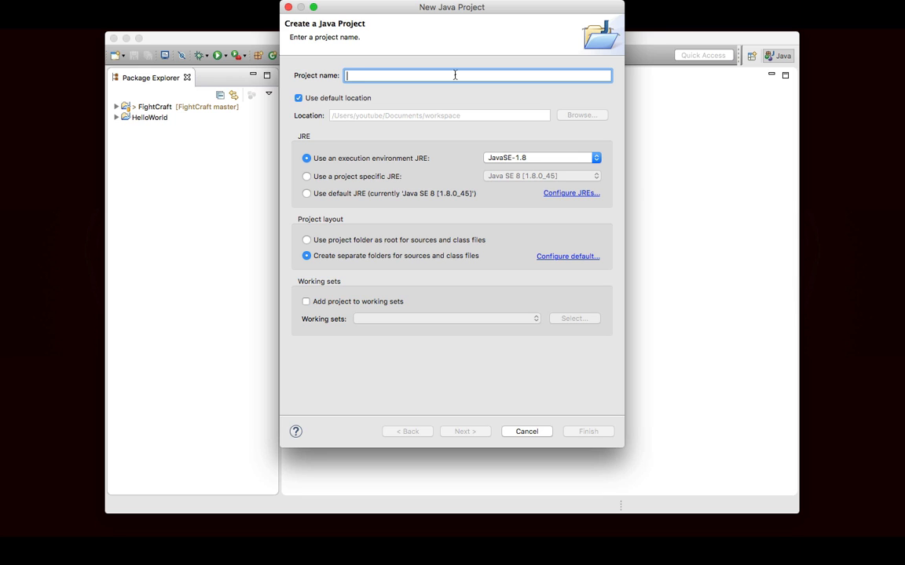
type("Healer")
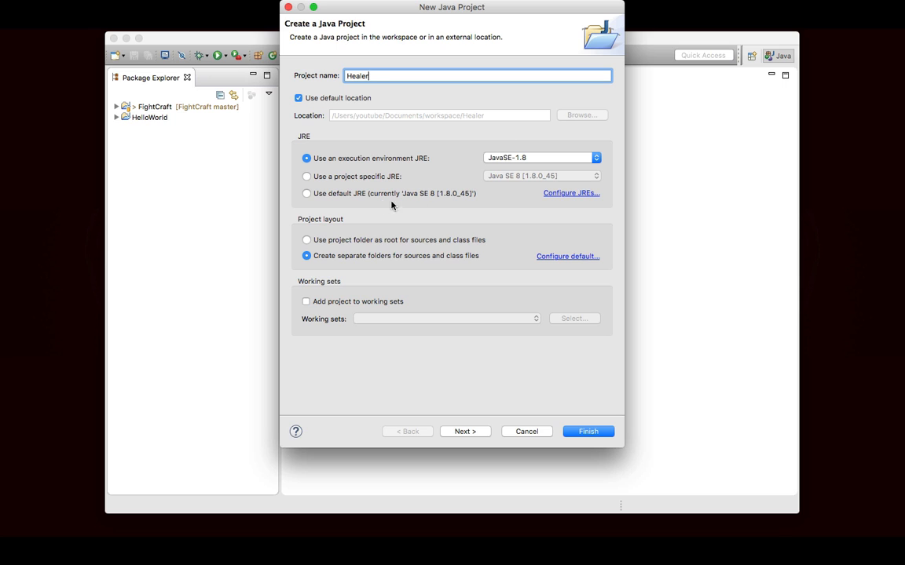
mouse_move(487, 172)
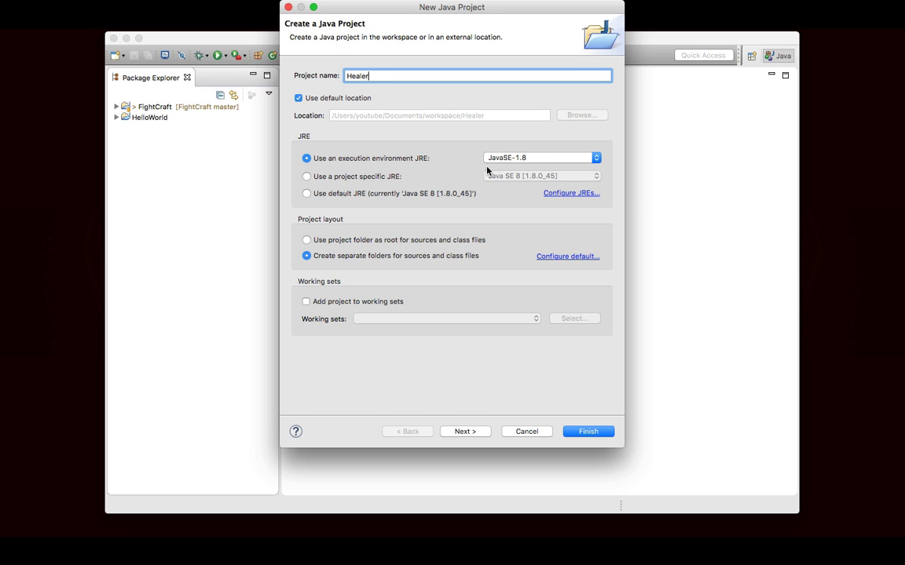
left_click(306, 193)
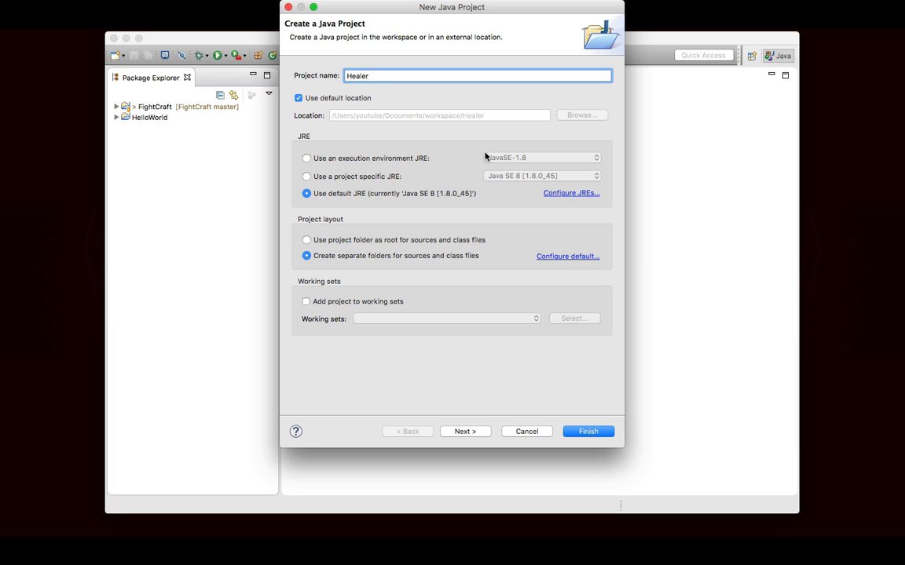
mouse_move(480, 207)
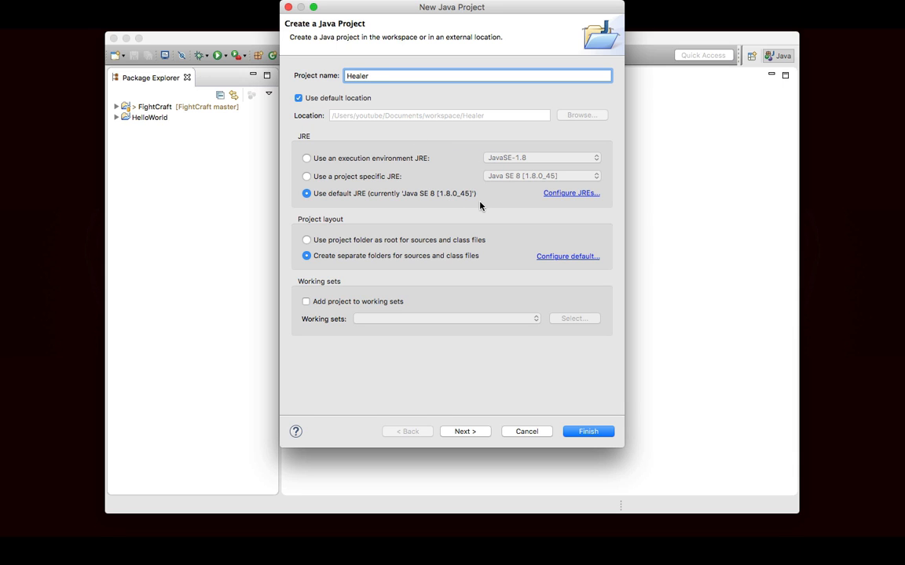
left_click(465, 430)
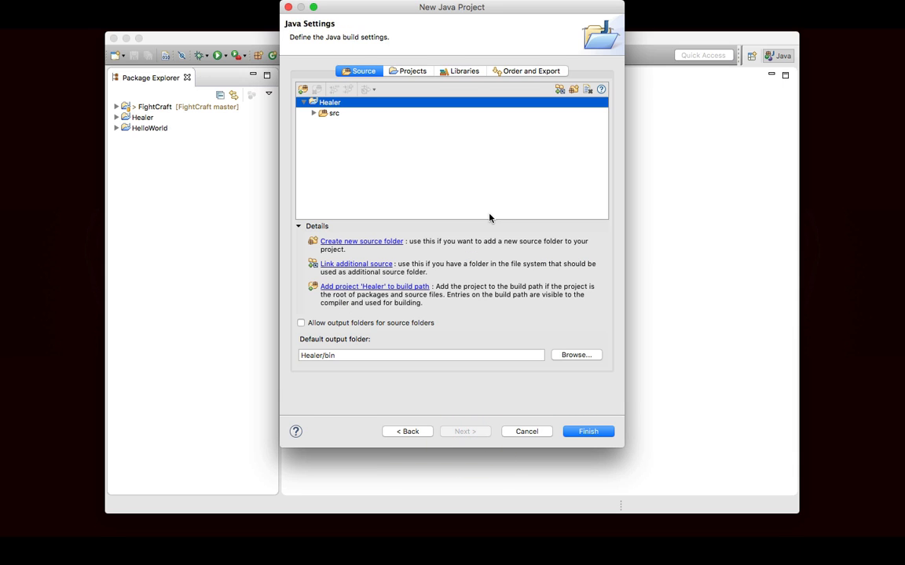
- Add craftbukkit.jar as an external library on the build path and finish the Healer project
left_click(463, 71)
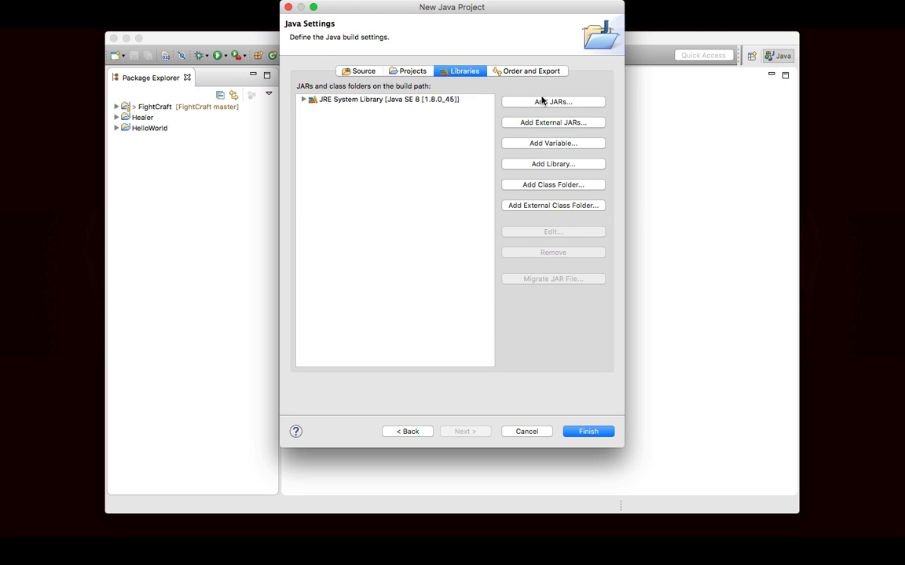
mouse_move(471, 300)
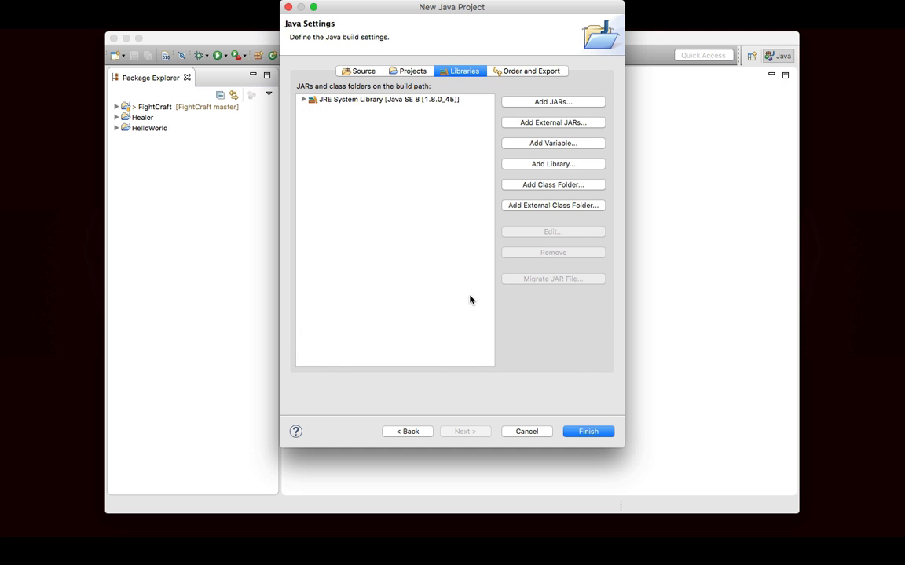
left_click(553, 123)
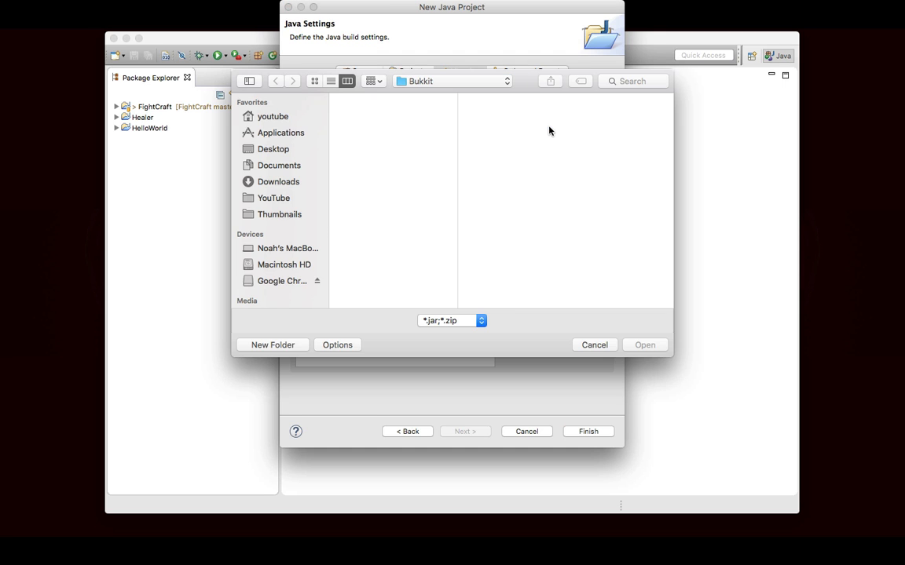
left_click(643, 346)
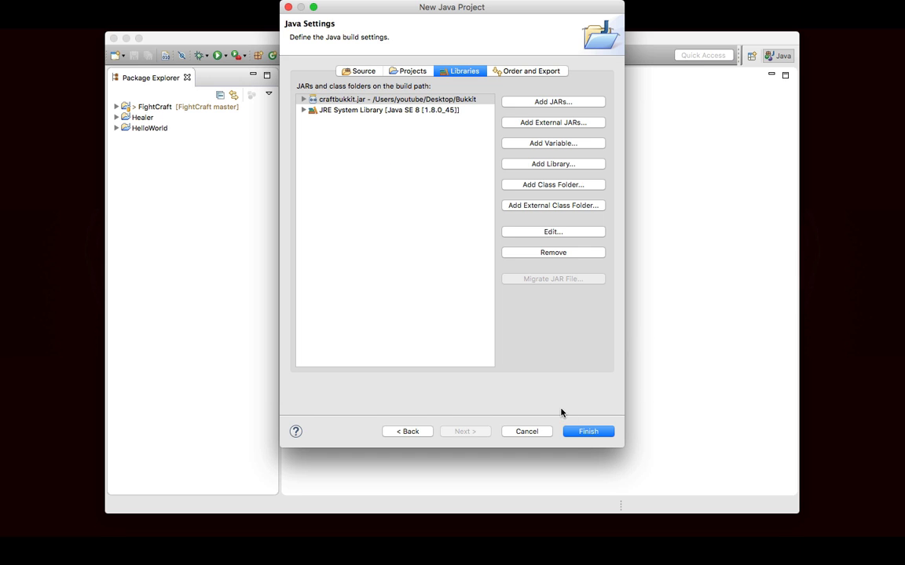
left_click(588, 430)
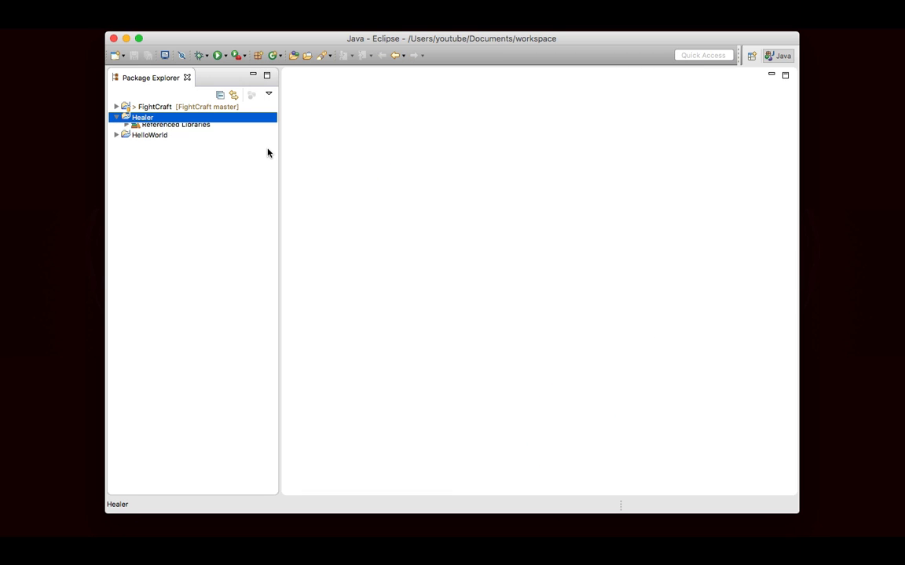
- Create the me.pogo.healer package in Healer/src and pick HelloWorld's plugin.yml to copy over
right_click(142, 117)
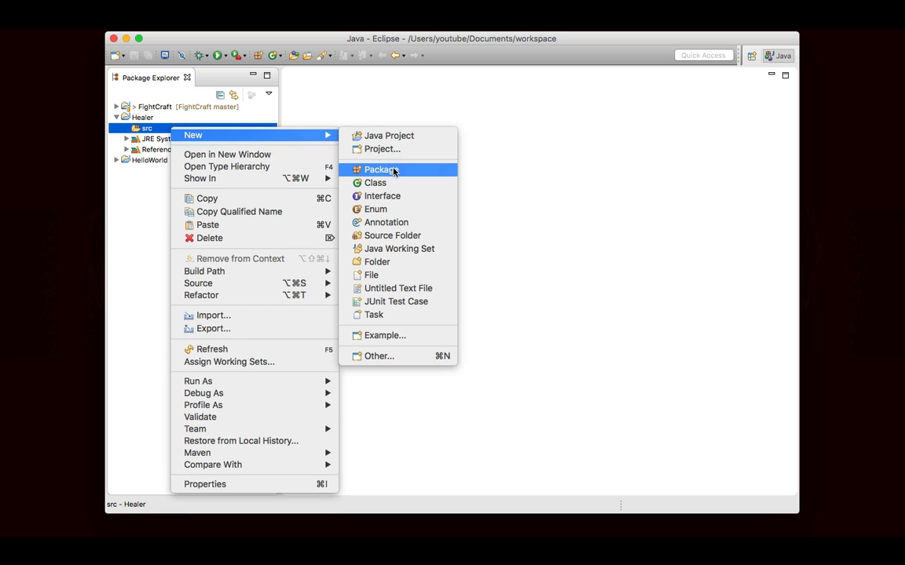
left_click(380, 169)
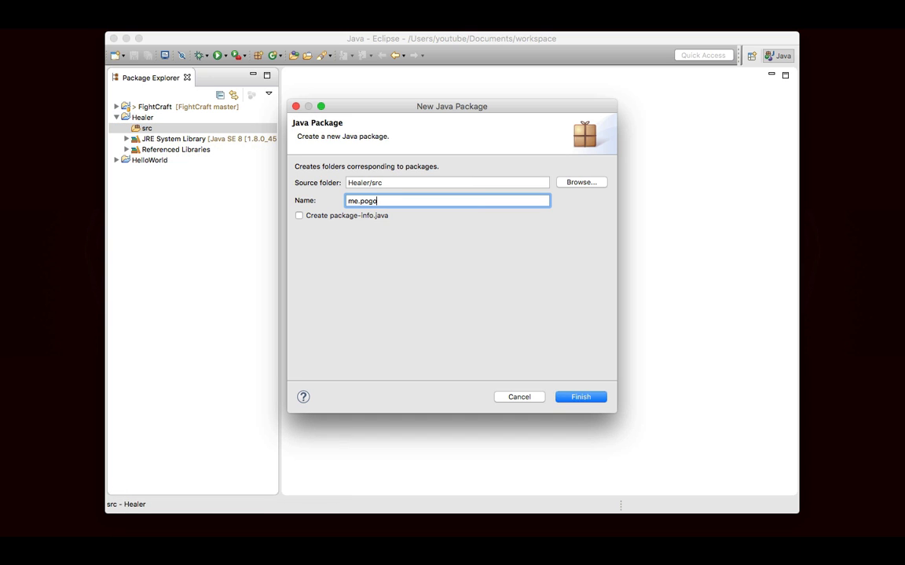
left_click(581, 395)
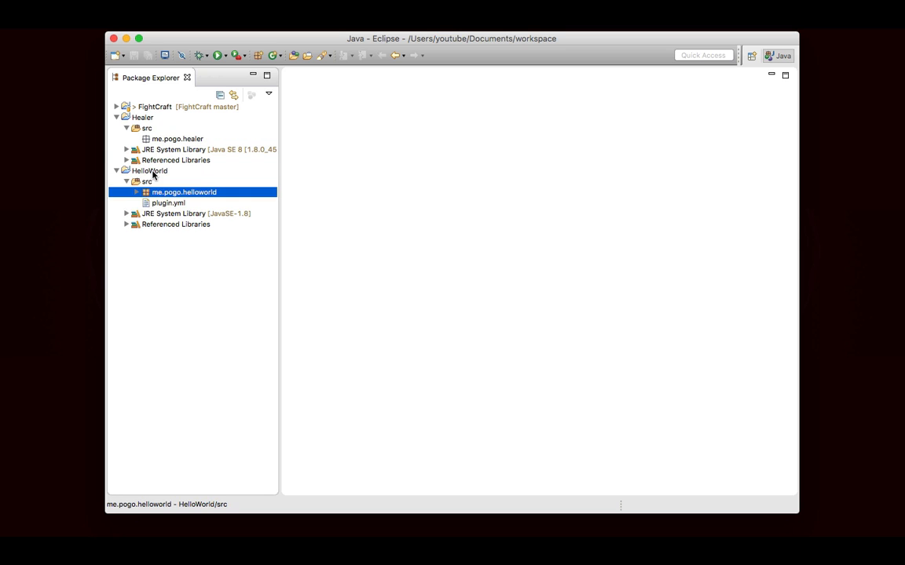
left_click(146, 127)
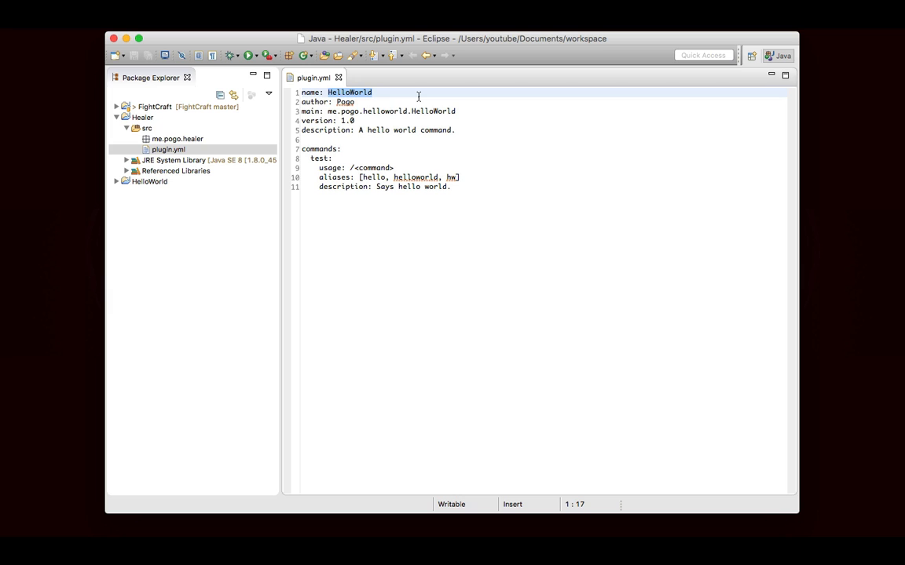
- Set plugin.yml name Healer, main me.pogo.healer.Healer, description 'A healing command.' and a heal command
type("Healer")
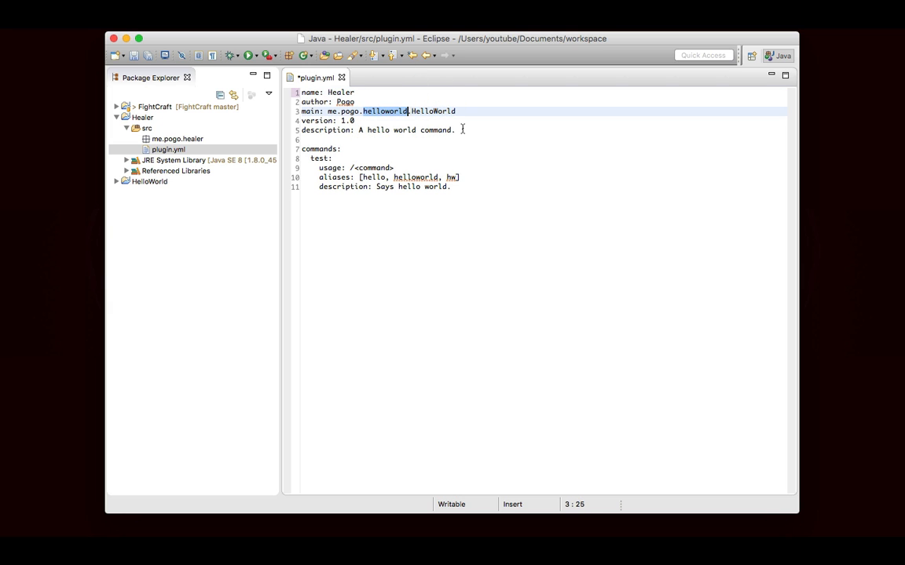
type("healer.Healer")
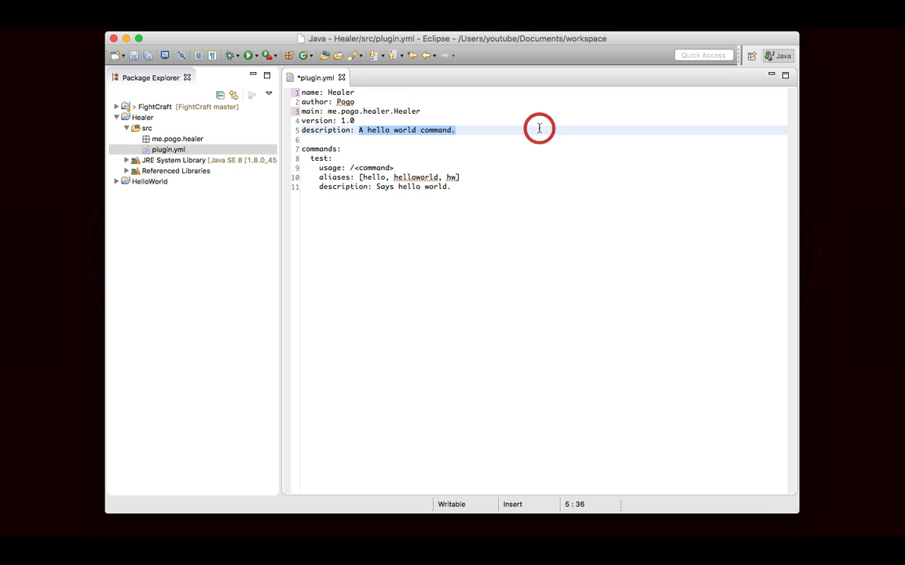
type("A healing command.")
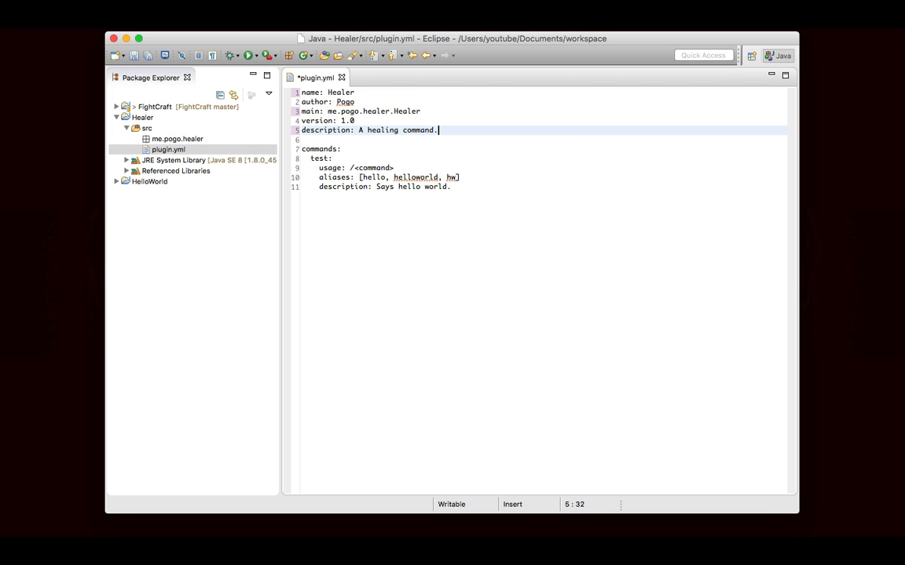
type("heal:")
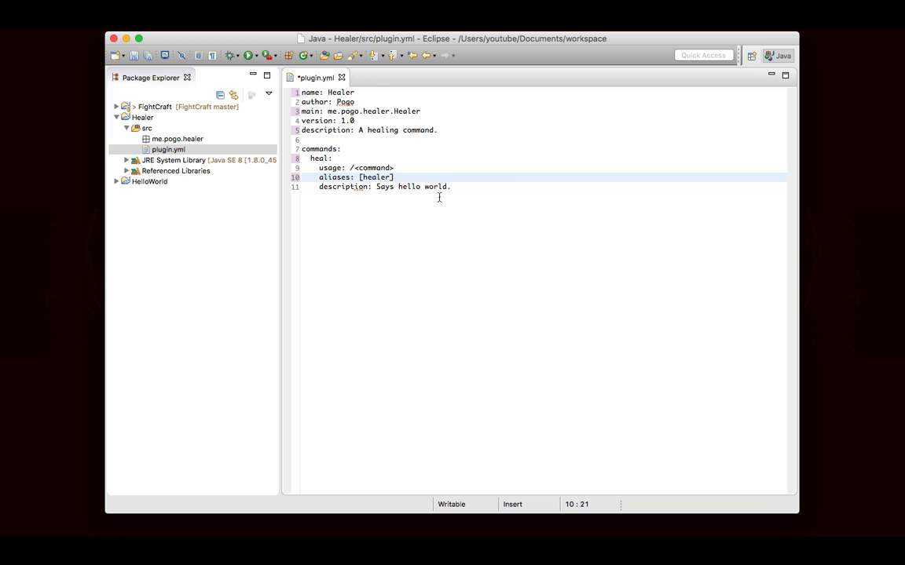
- Describe heal as 'Heal yourself or a player.' with usage [player], then save and close plugin.yml
type("Heal")
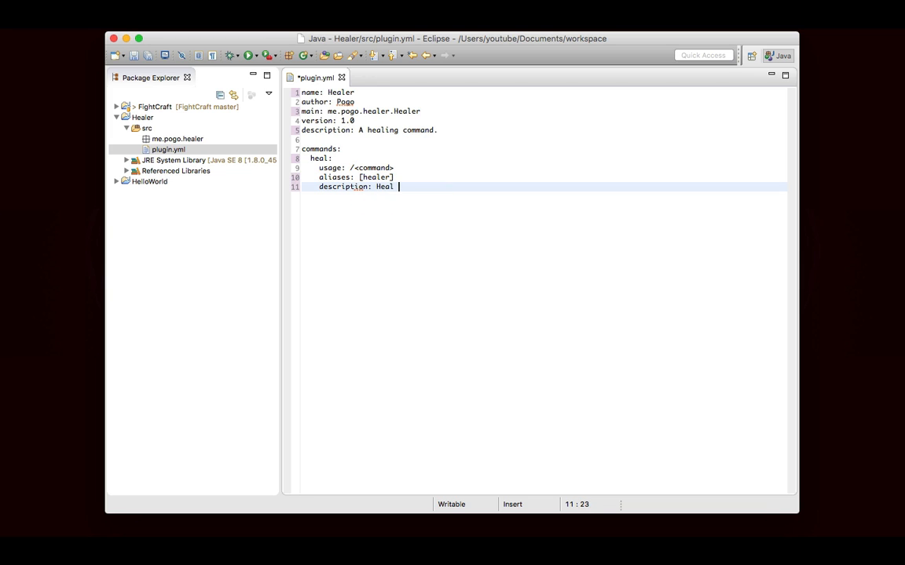
type("yourself or a")
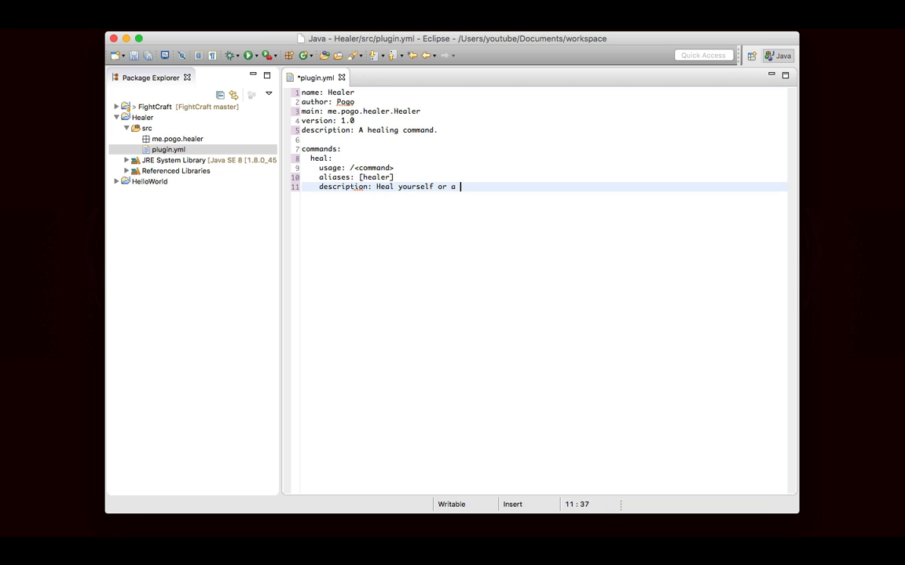
type("player.")
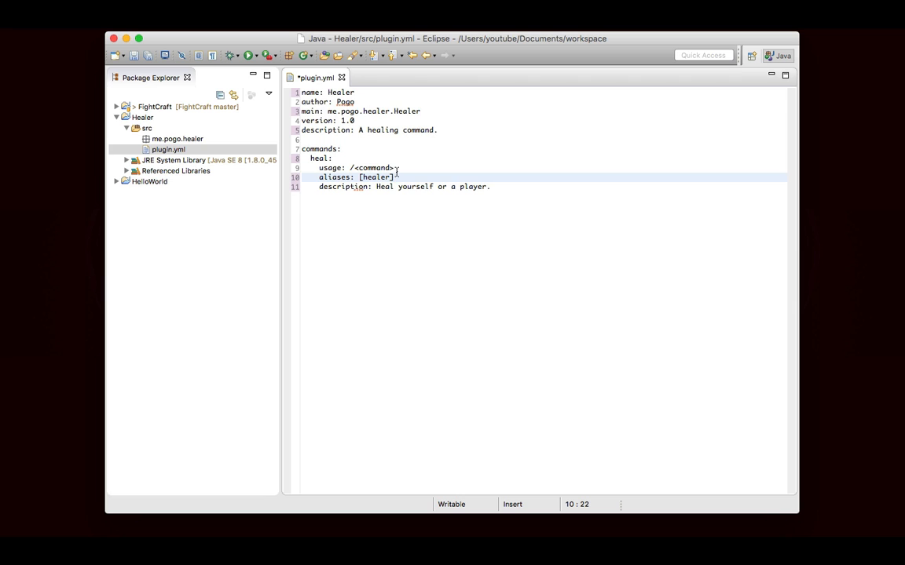
type("[player]")
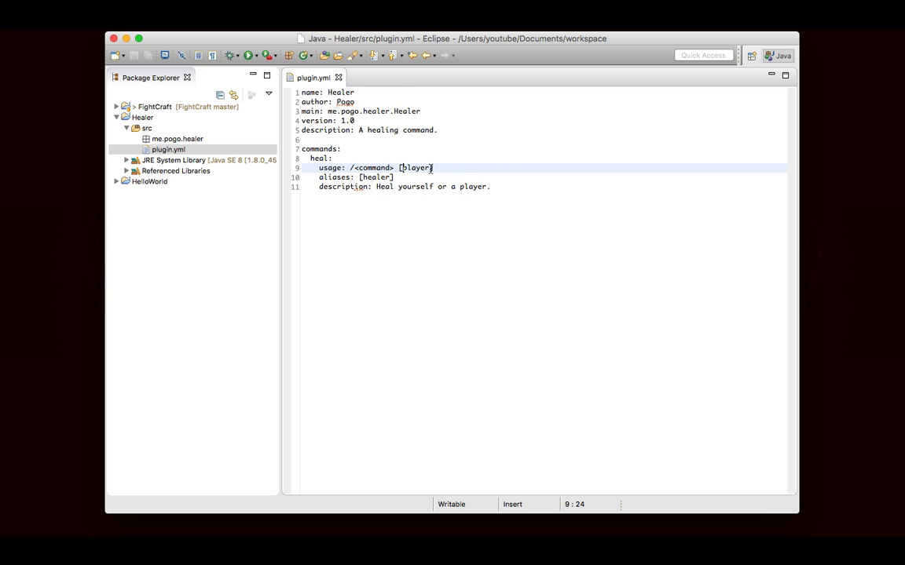
left_click(436, 168)
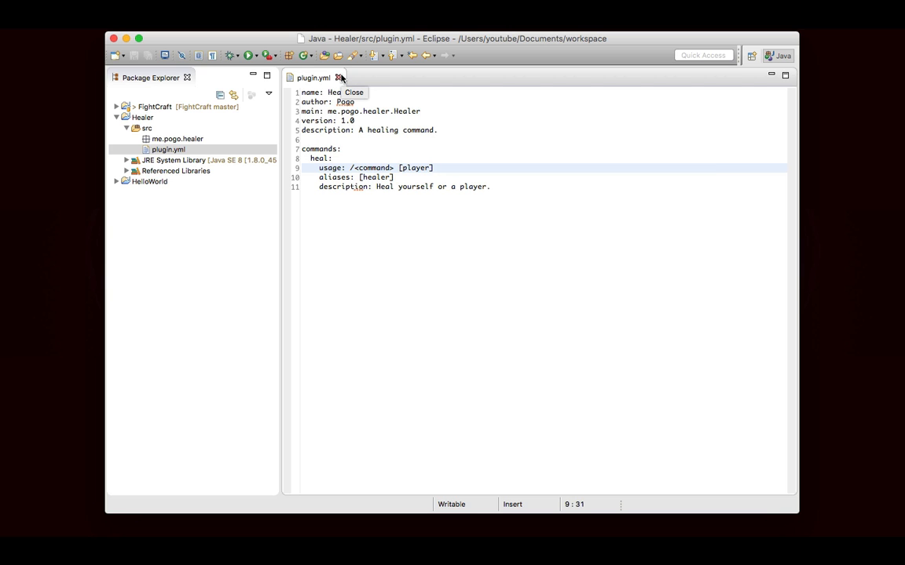
left_click(340, 78)
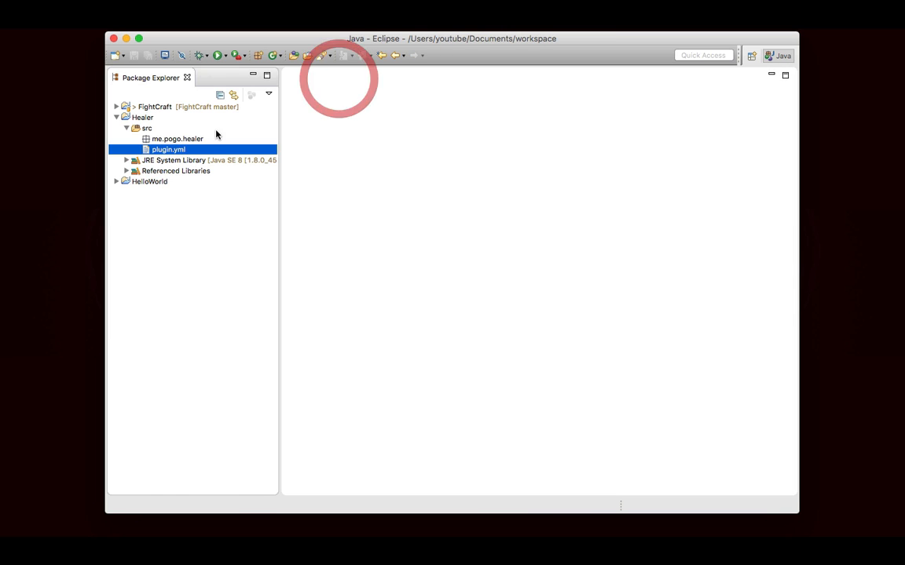
- Create a Healer class in the me.pogo.healer package that extends JavaPlugin
right_click(176, 138)
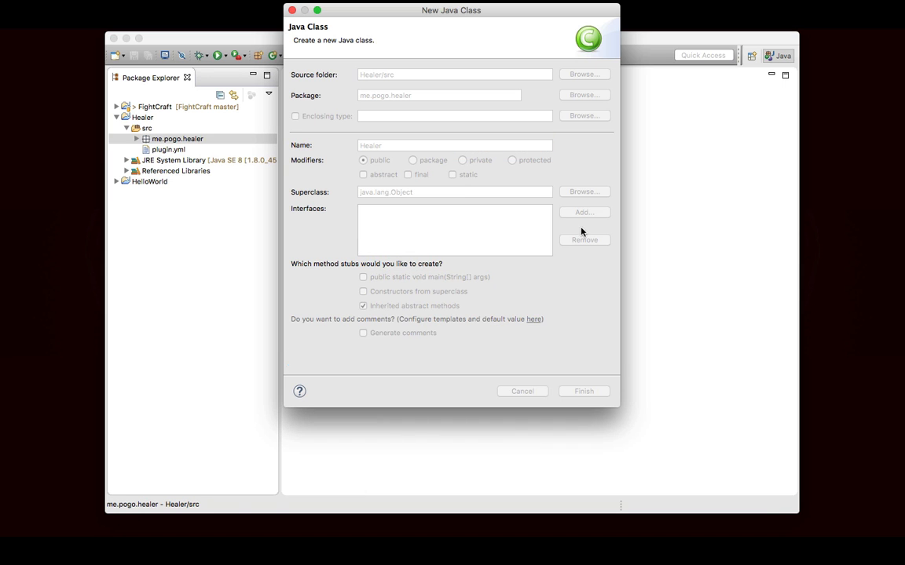
left_click(584, 391)
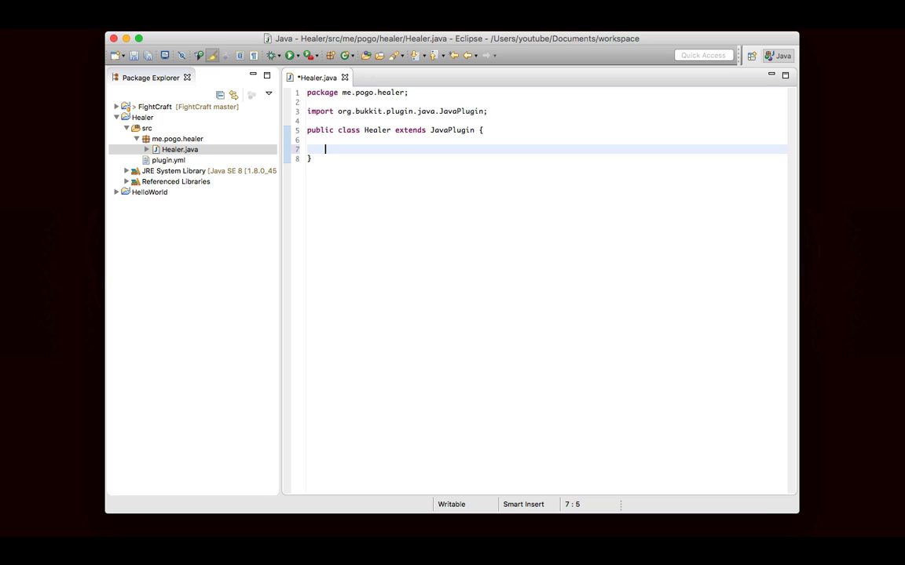
type("@Override")
type("public boolean comC")
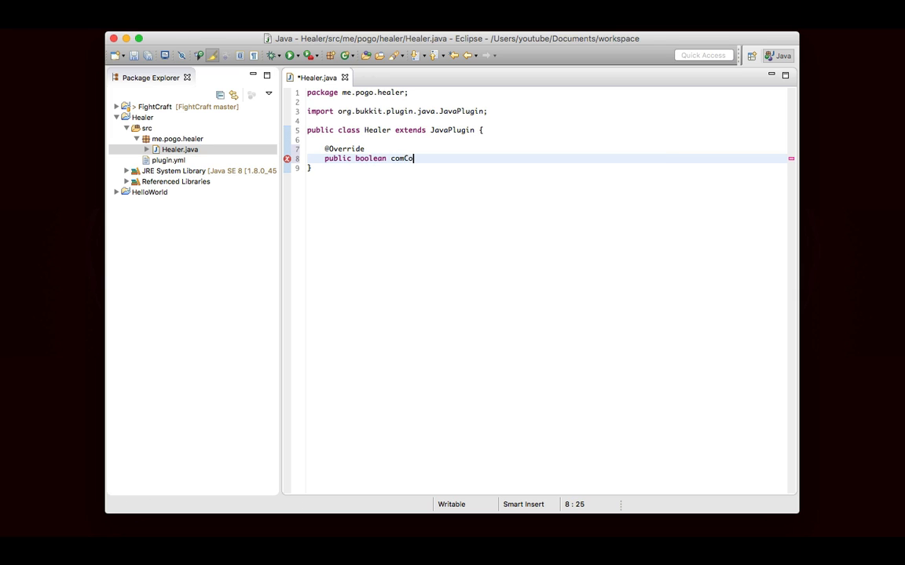
type("onCommand")
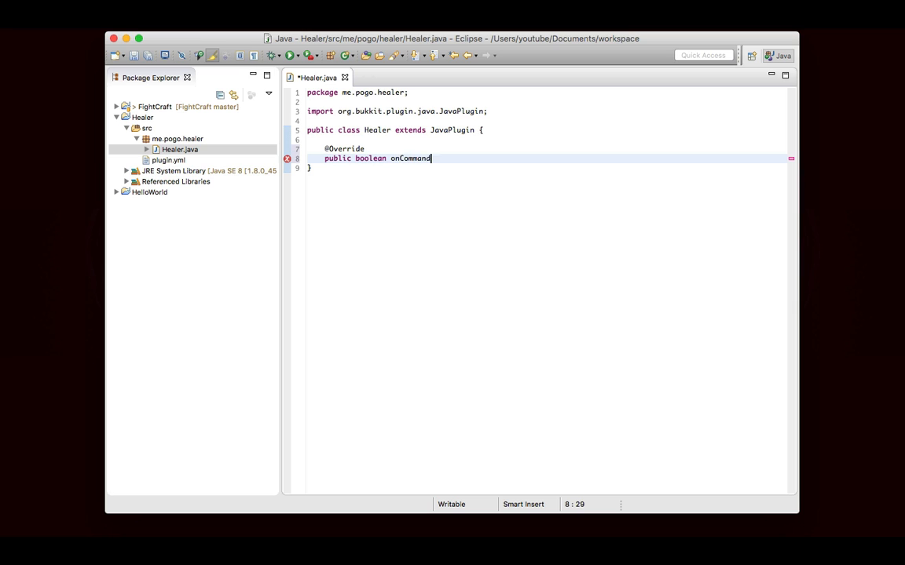
type("(CommandSender se")
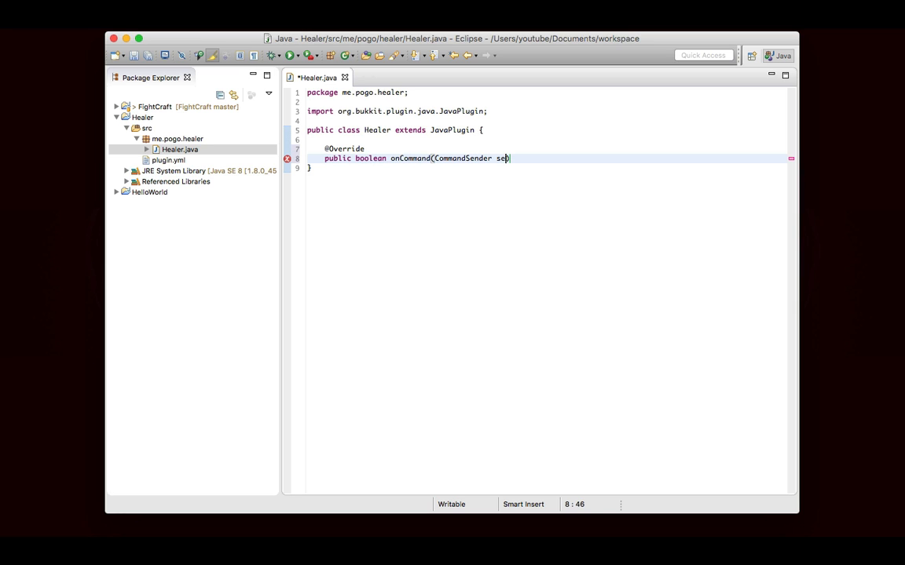
type("nder, Command)")
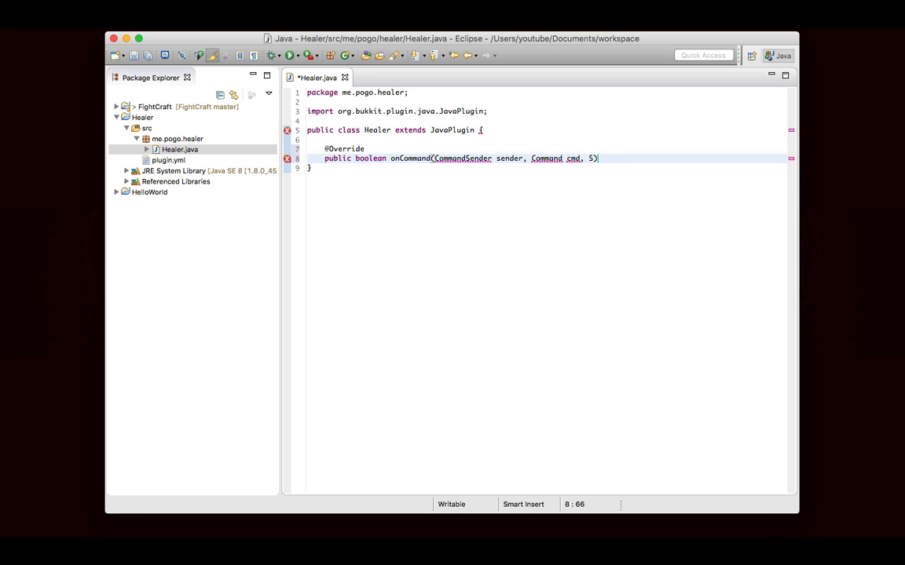
type("tring command")
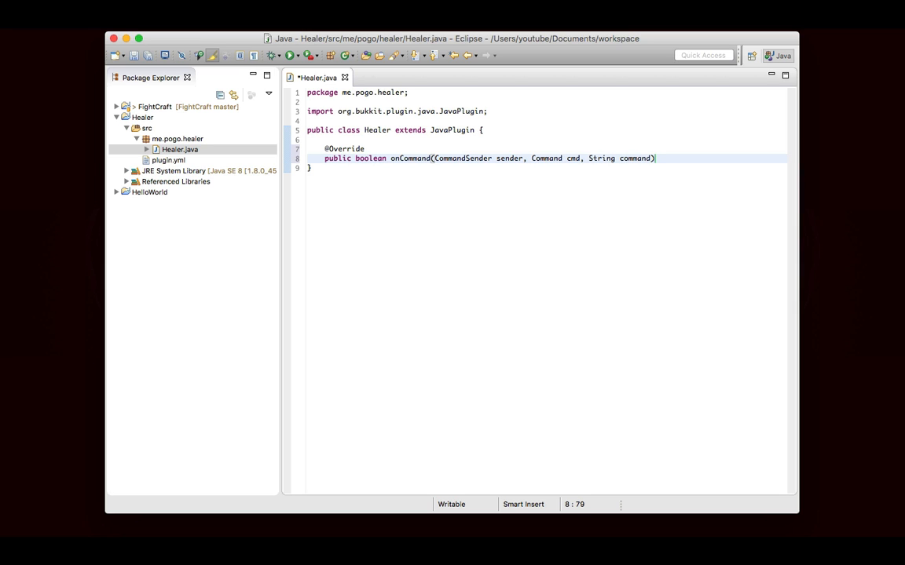
type("Label, String[] args")
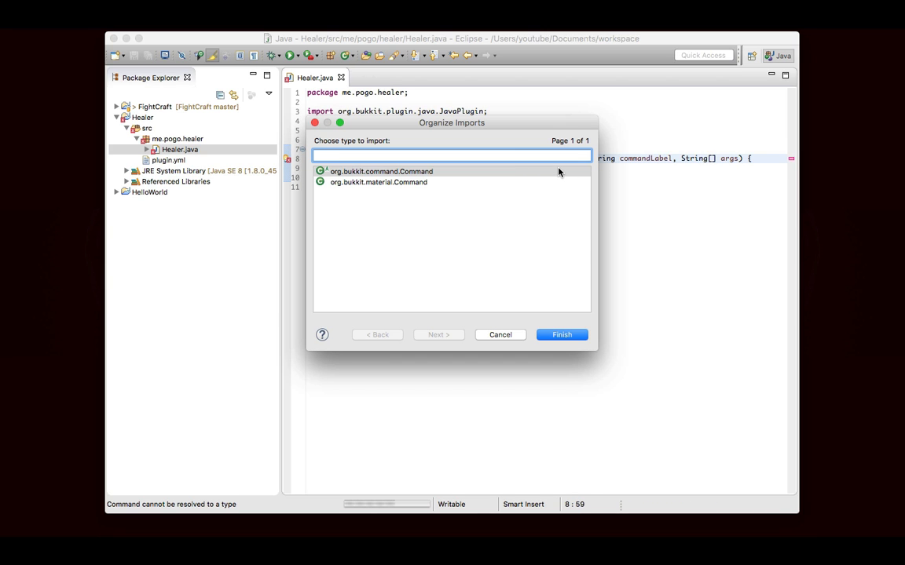
left_click(562, 335)
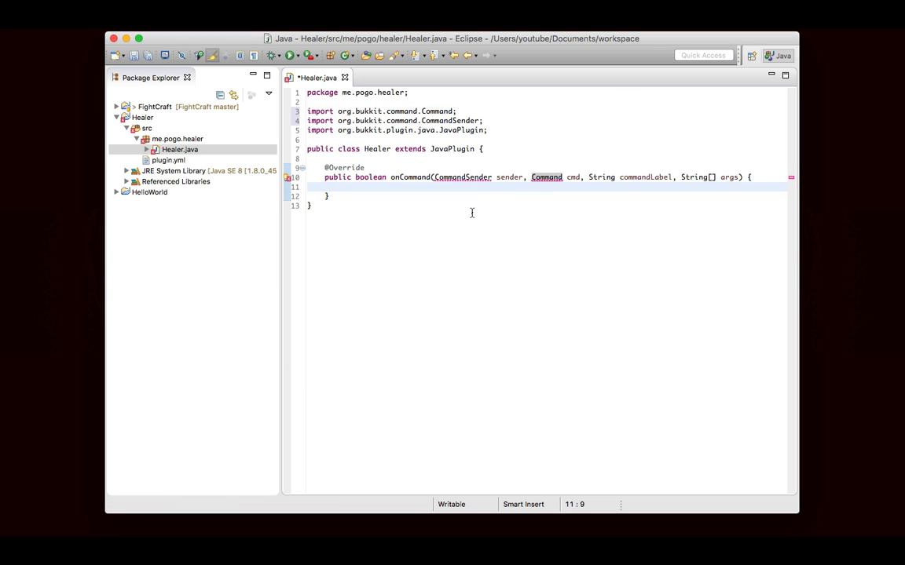
type("return true;")
type("/*")
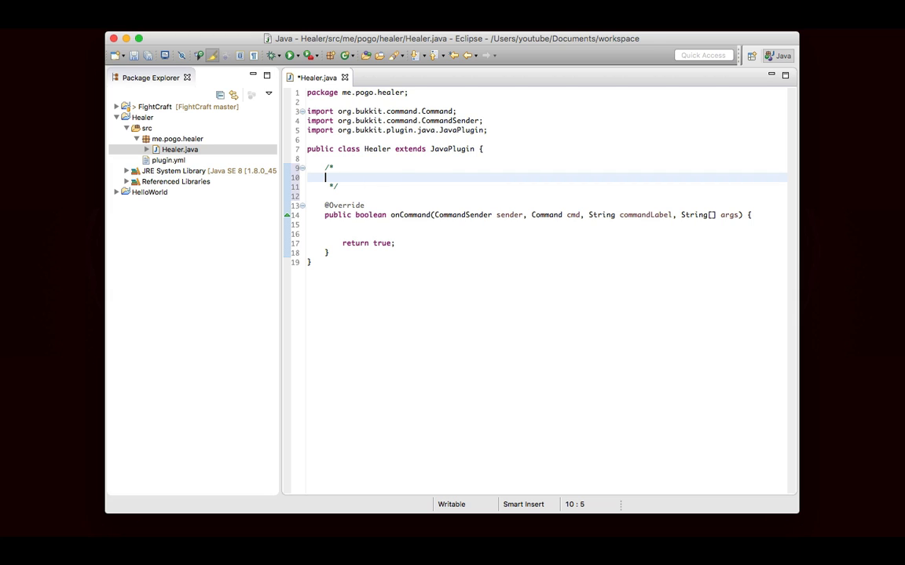
- Comment the plan: 1. figure out the player to heal, 2. heal them; if a player is specified, find them
type("If a player to heal")
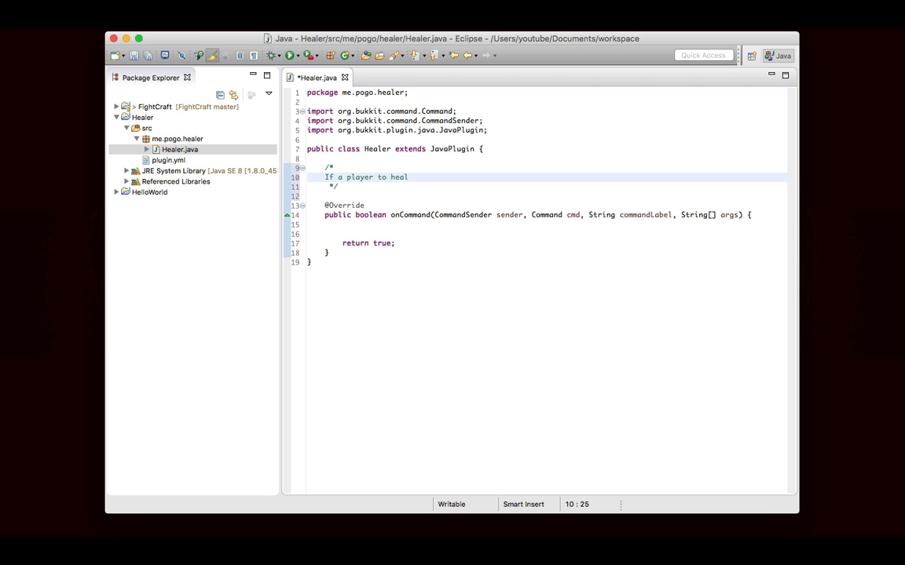
type("is specif")
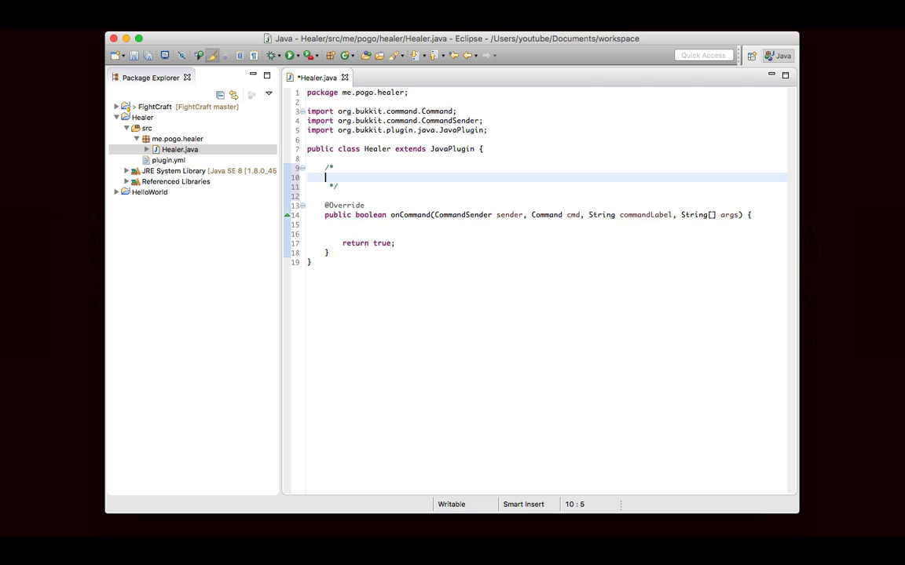
type("1. Figured")
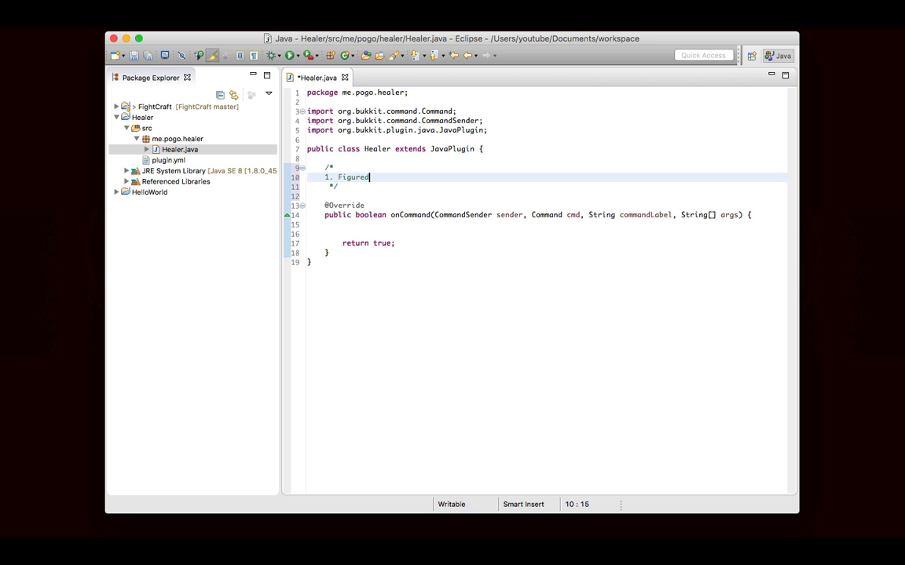
type("out the player to be healed.")
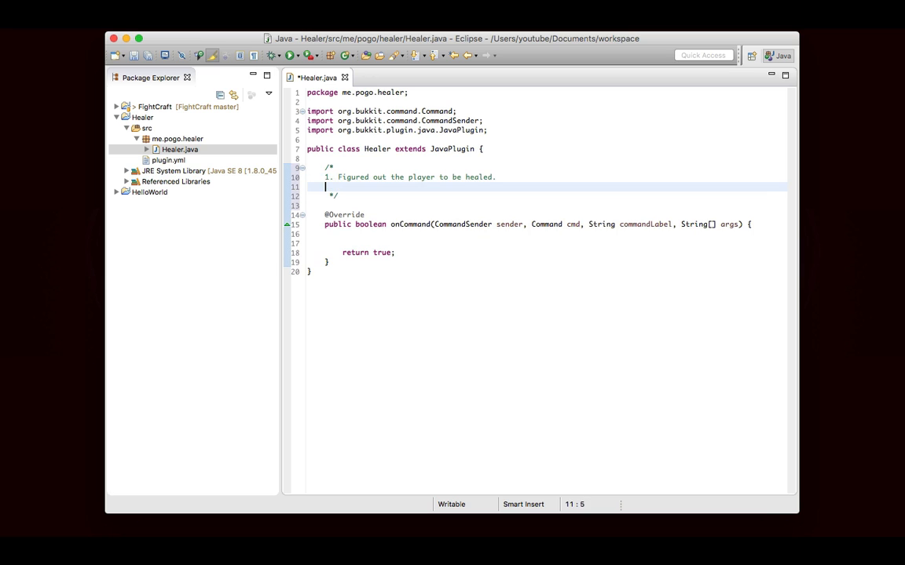
type("2. Heal the player.")
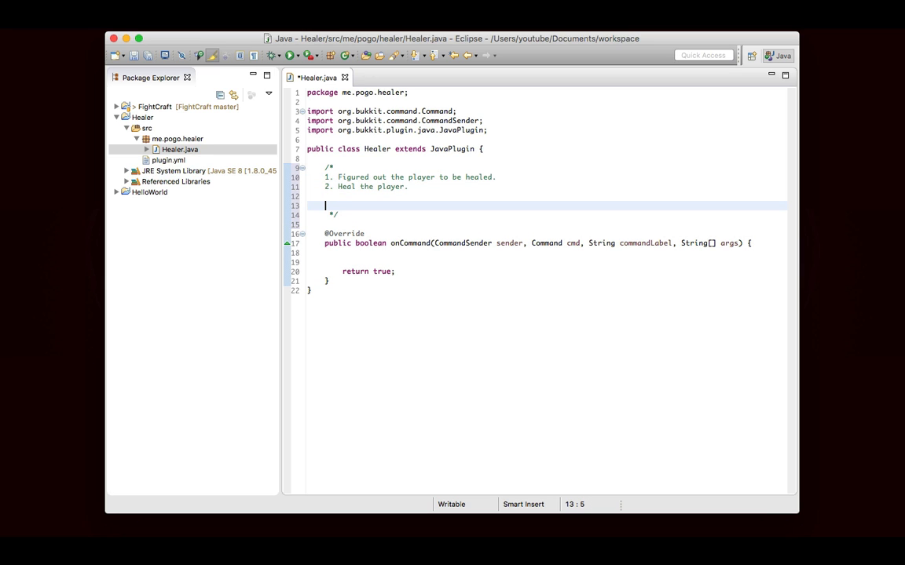
type("(1)")
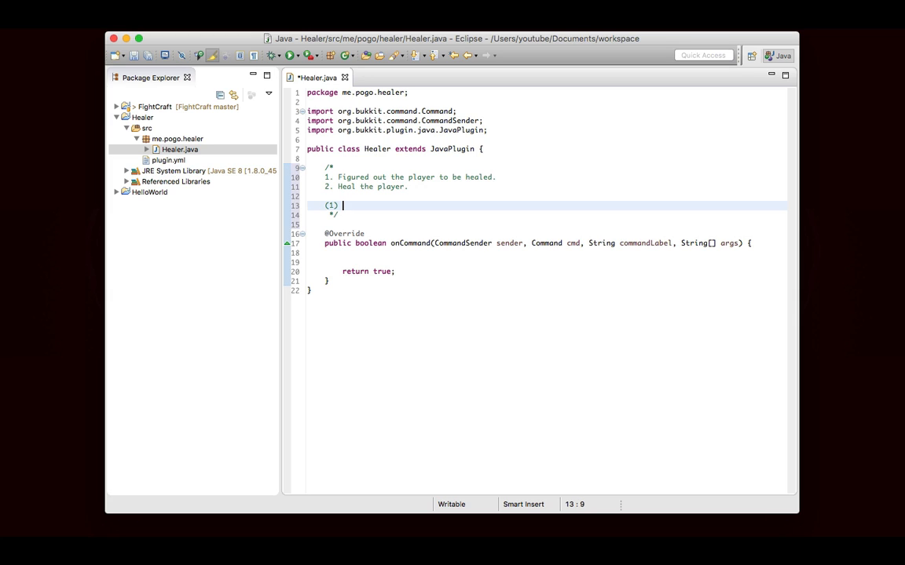
type("If a player is spe")
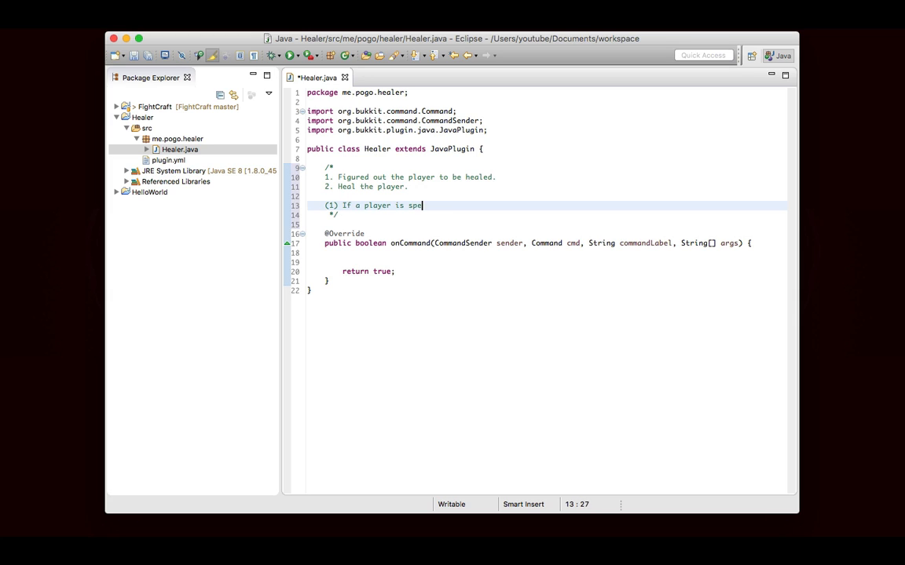
type("cified, find them.")
type("If they are not online,")
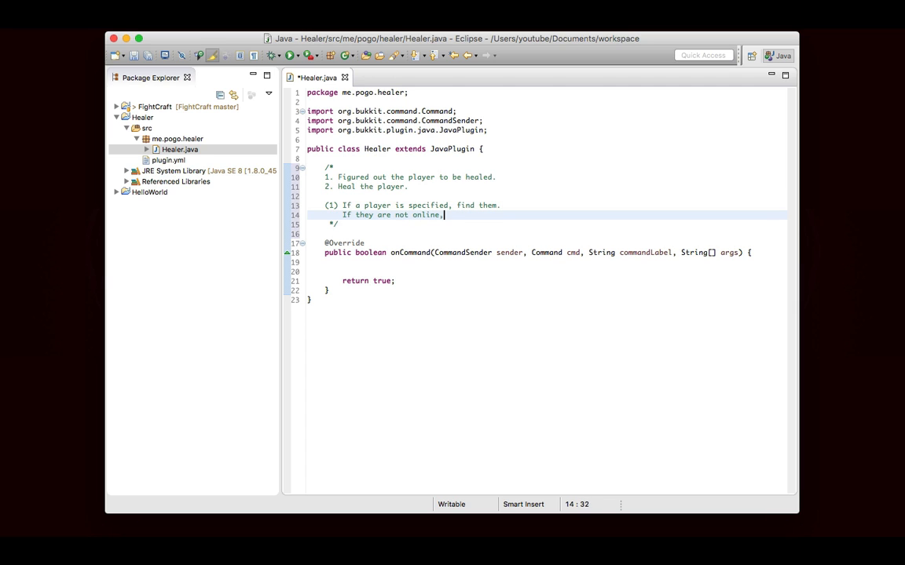
- Add the error cases: player not online, sender is a player so heal them, otherwise send an error message
type("send an error message.")
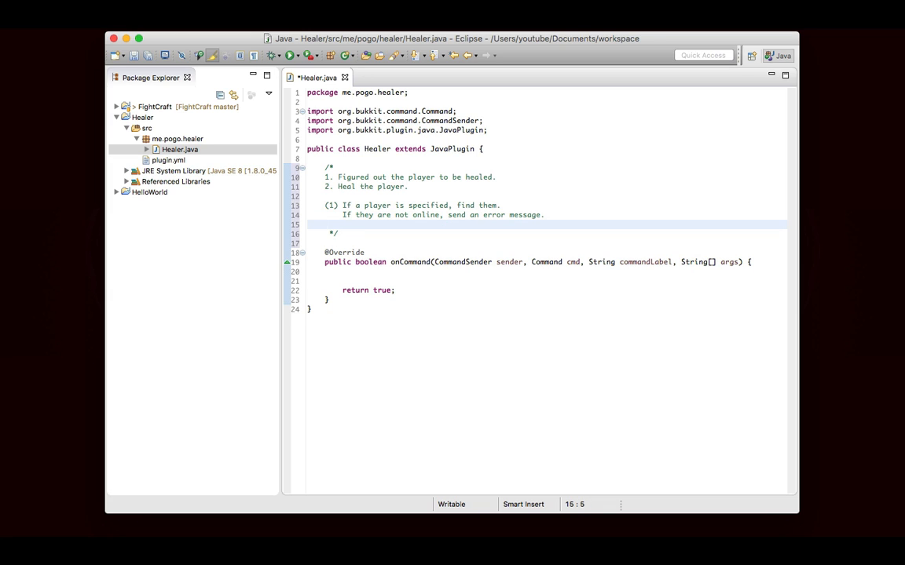
type("If the player is not online:")
type("If the sender is a")
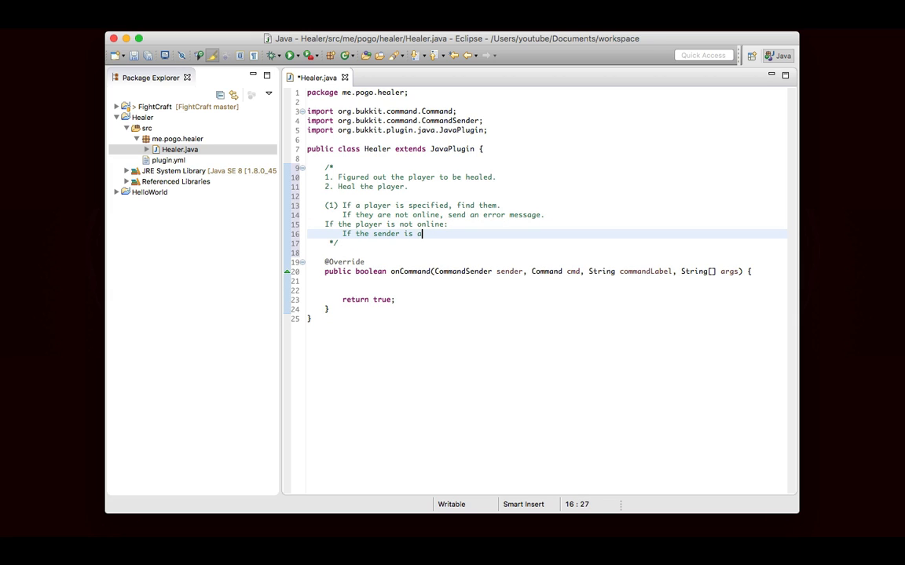
type("player, heal the sender.")
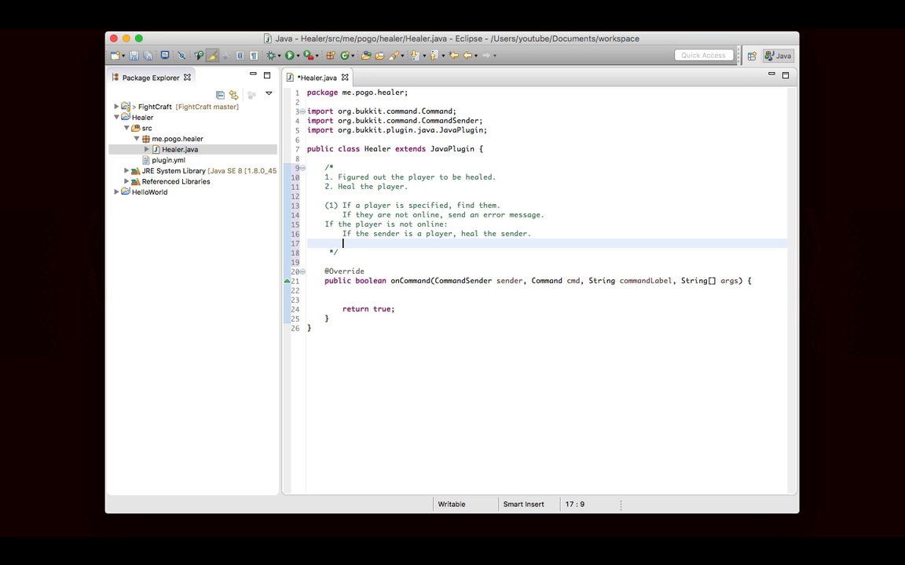
type("If the sender is the console,")
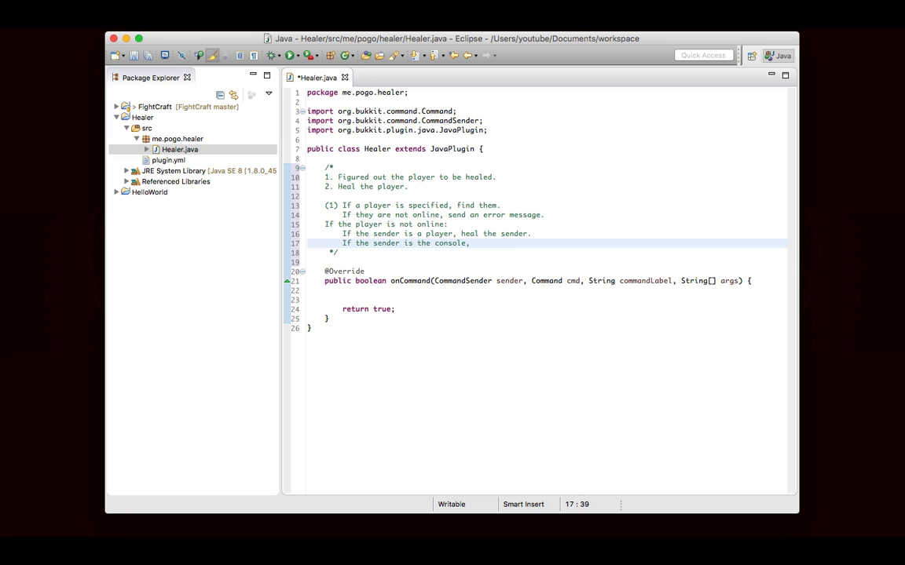
type("send an error mess")
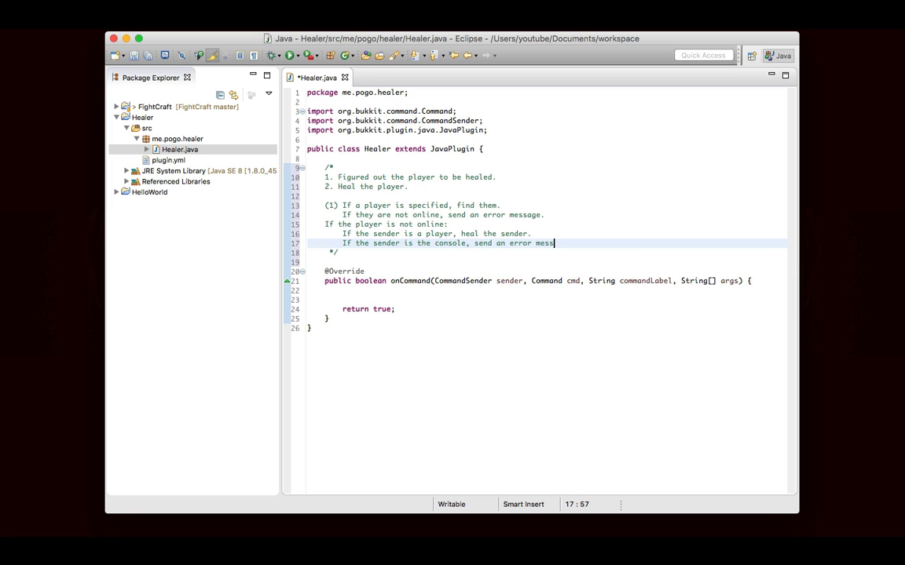
type("age.")
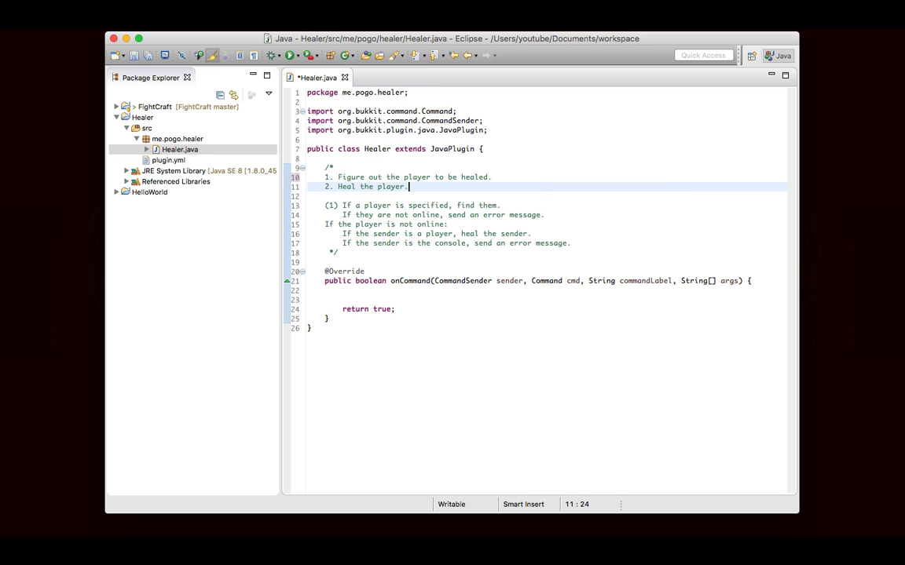
key("cmd+s")
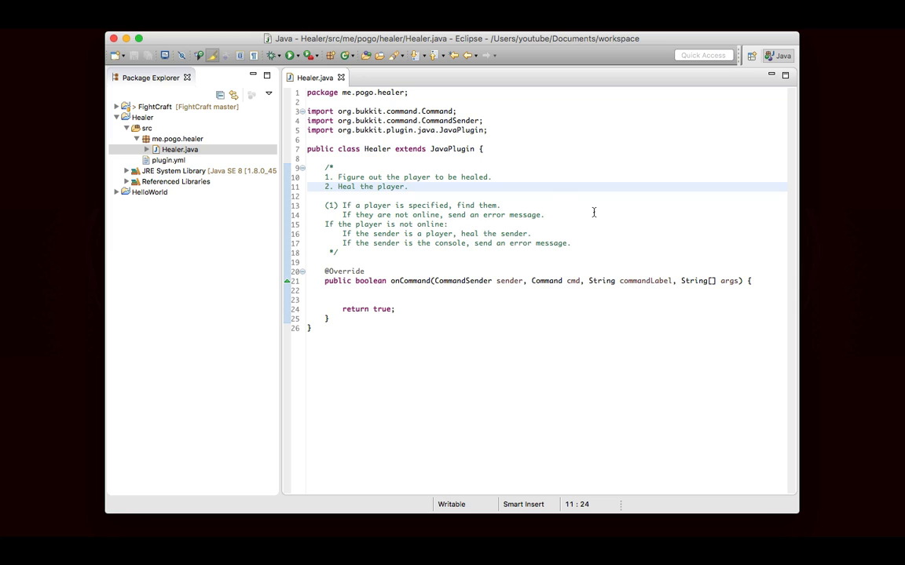
mouse_move(439, 196)
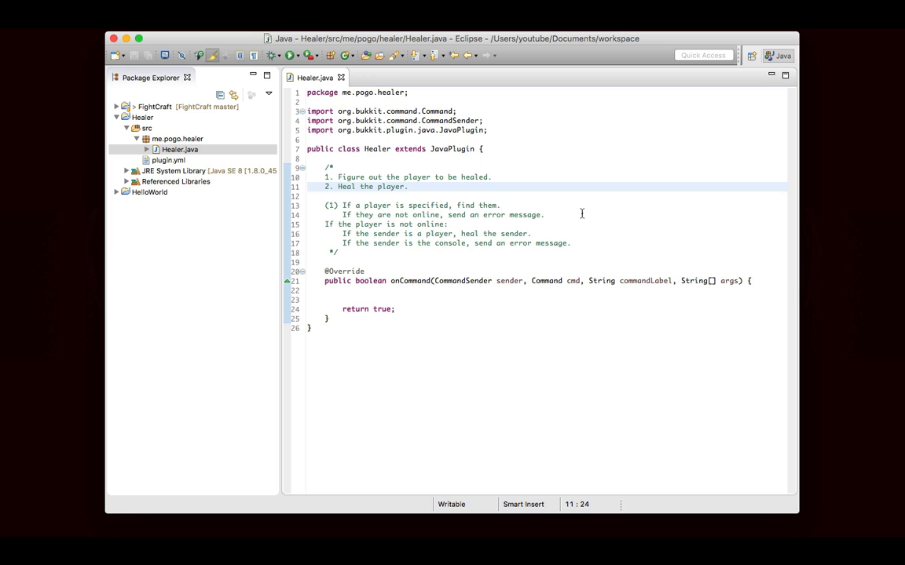
mouse_move(592, 229)
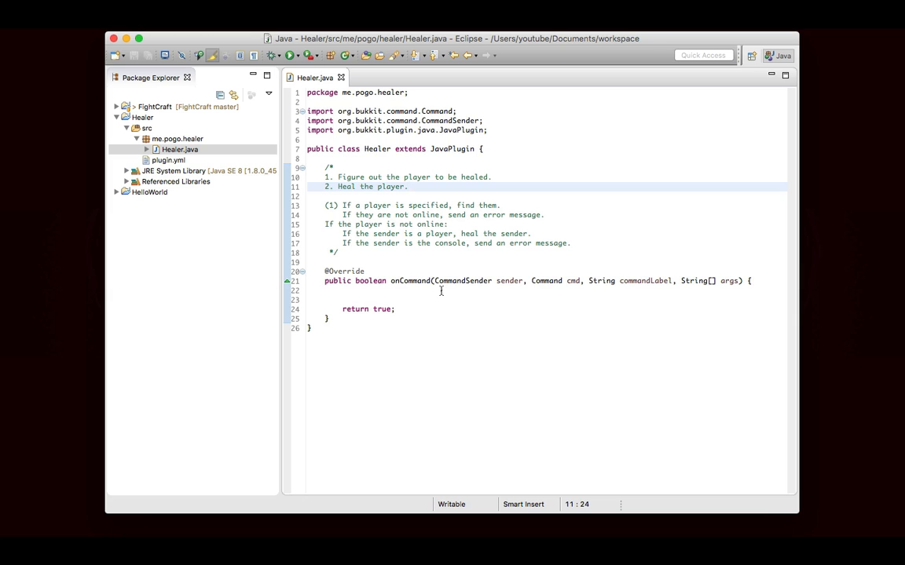
- Declare Player target; at the start of onCommand with org.bukkit.entity.Player imported
left_click(480, 290)
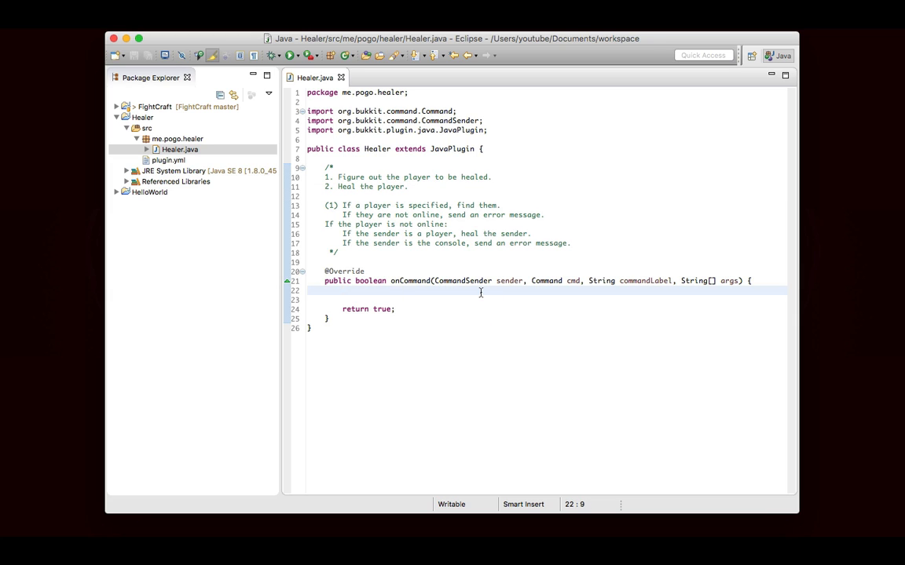
mouse_move(619, 330)
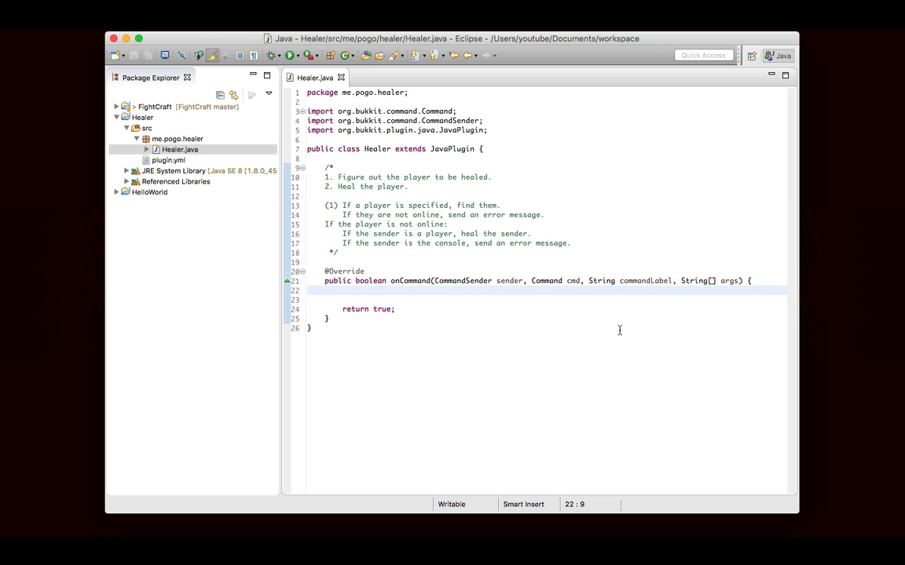
mouse_move(672, 301)
type("Player targe")
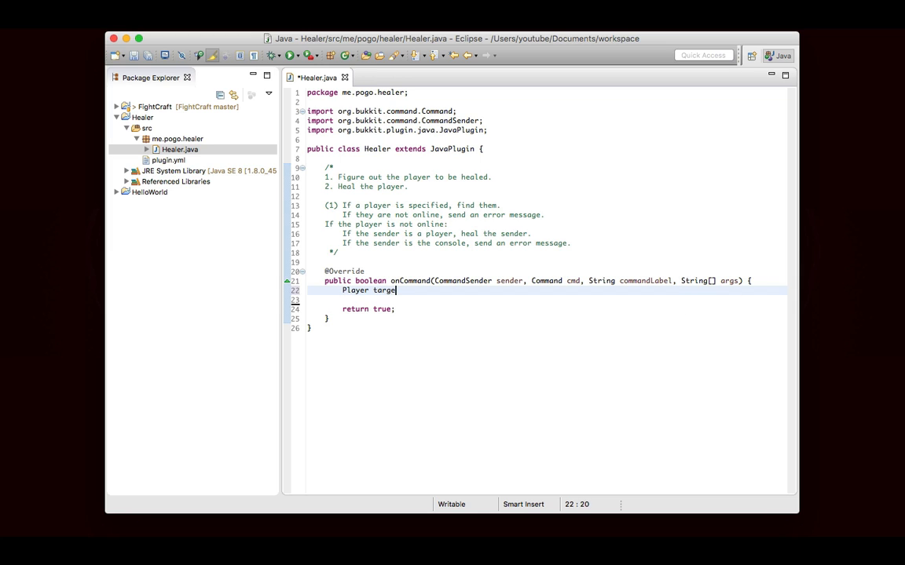
type("t;")
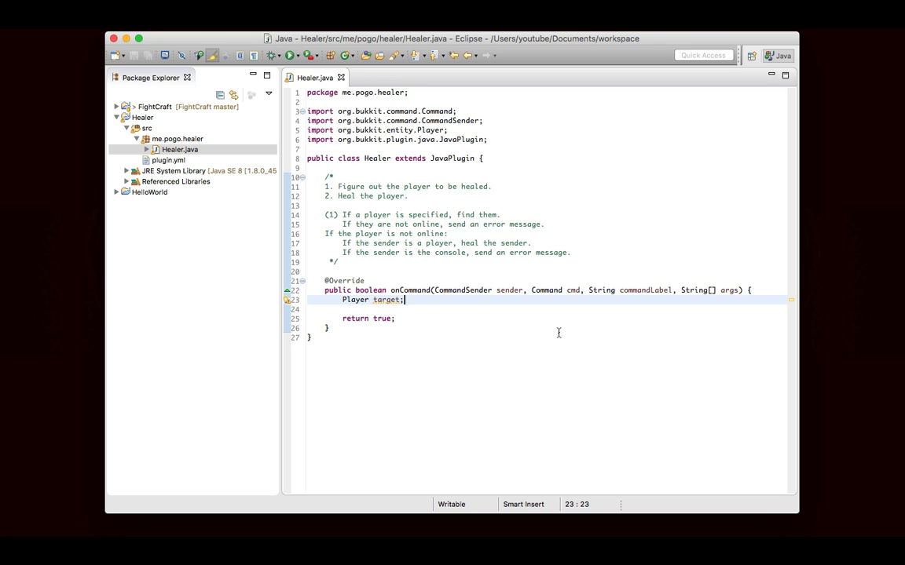
key("Return")
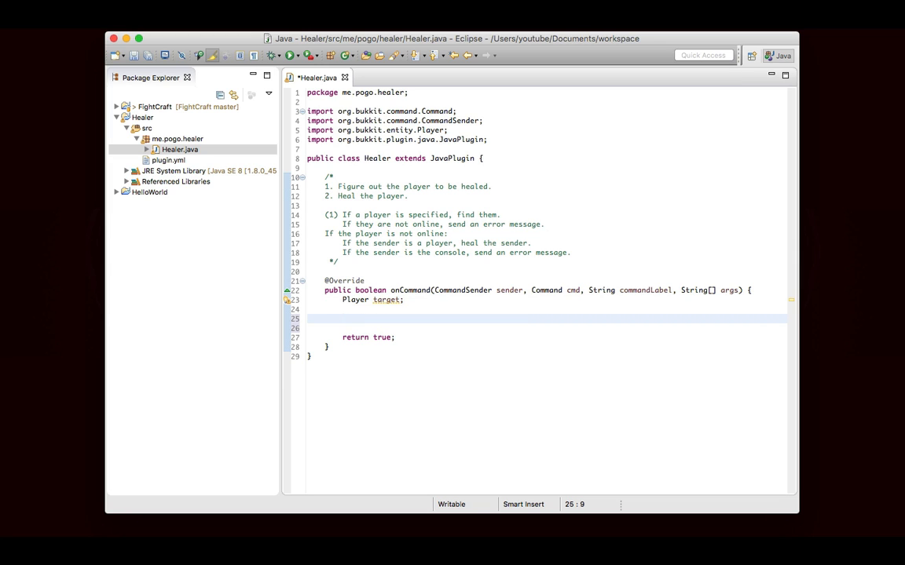
- Check args.length == 0 with a non-Player sender and reply in red 'You must specify a player.' then return true
type("if (args.")
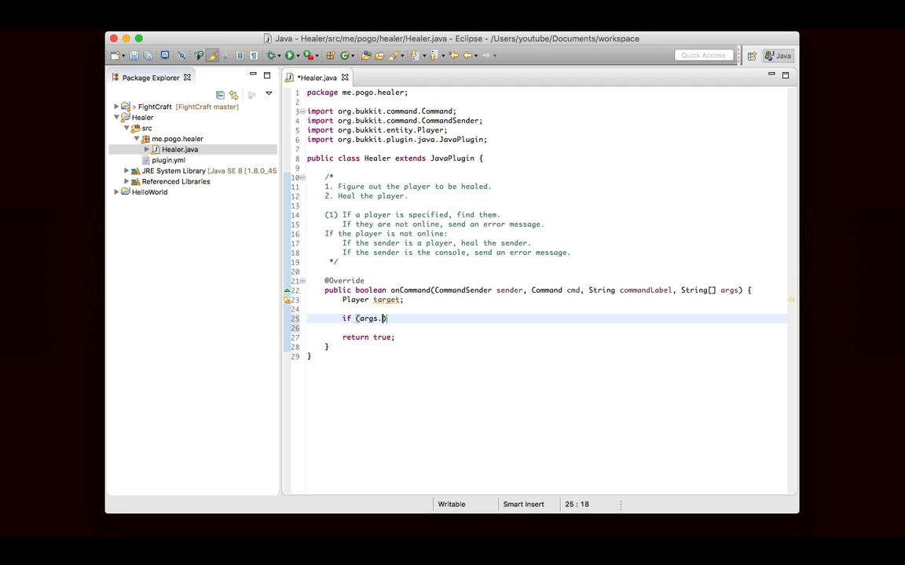
mouse_move(559, 333)
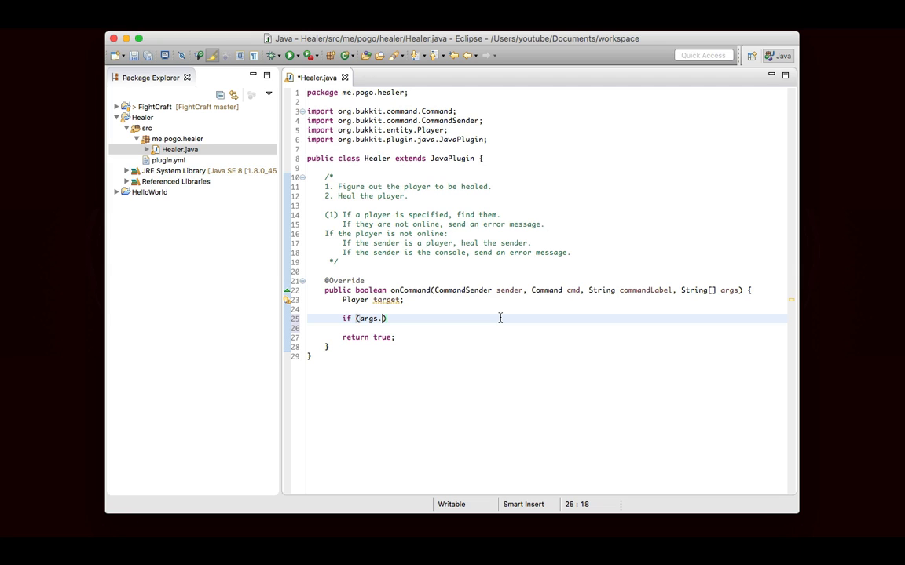
type("length == 0")
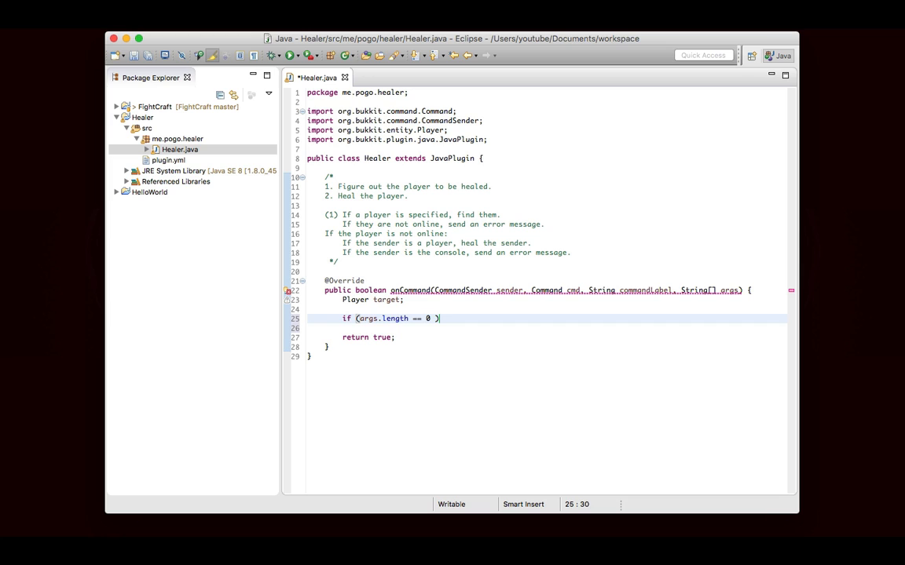
type("&& sender)")
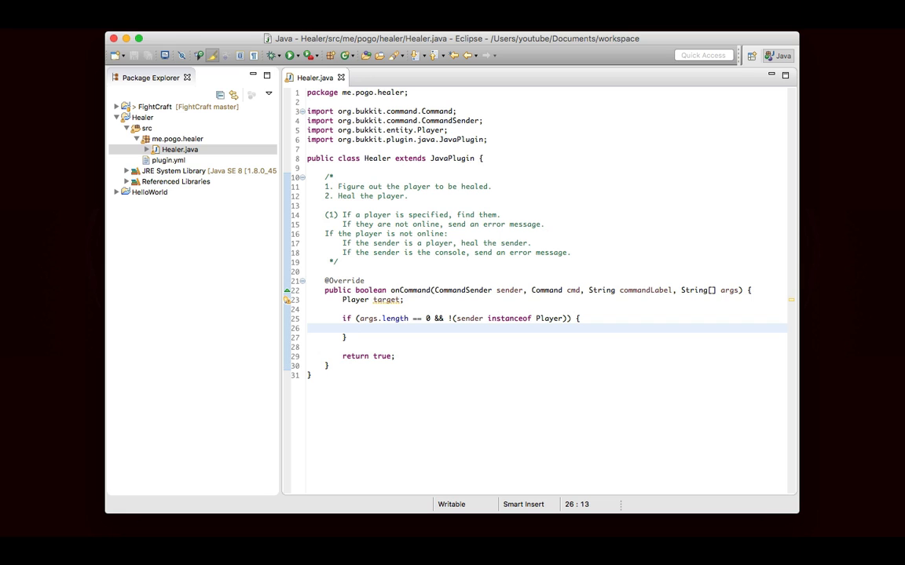
type("sen")
type("return true;")
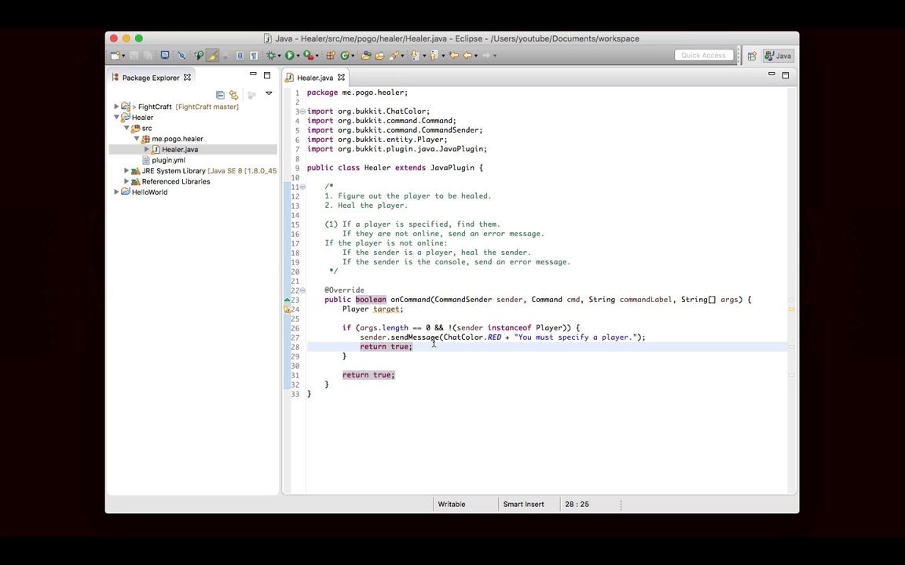
mouse_move(449, 347)
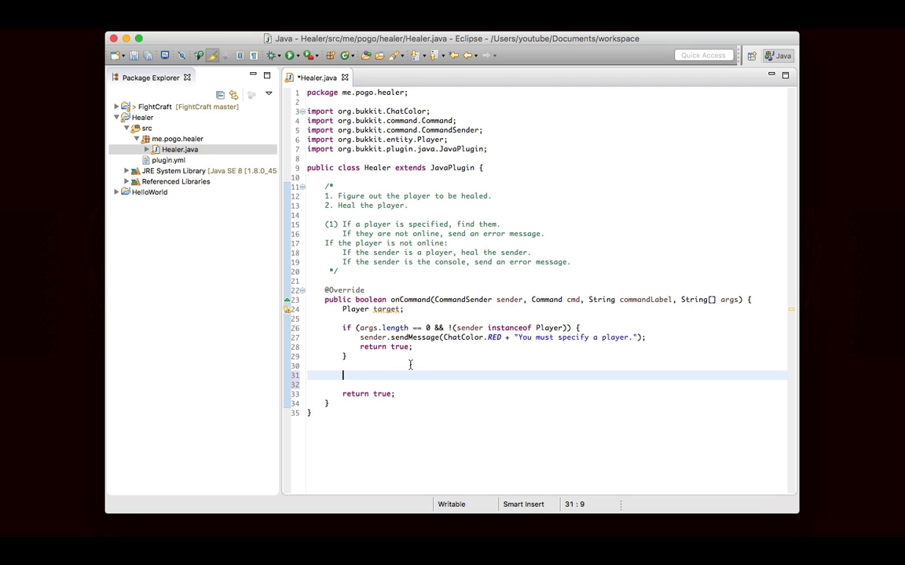
mouse_move(421, 371)
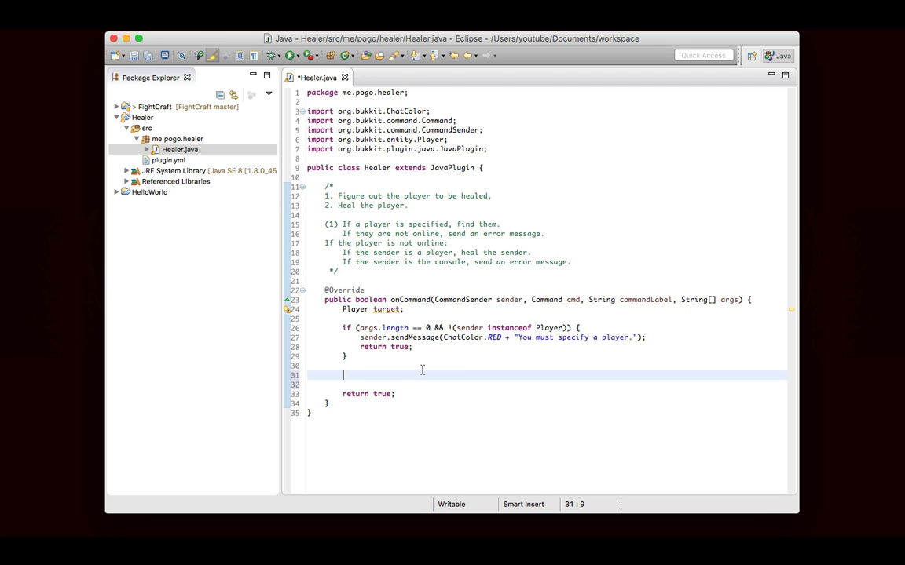
- When args.length == 0, set target = (Player) sender with a '// This is safe' comment explaining the cast
type("if (args.length)")
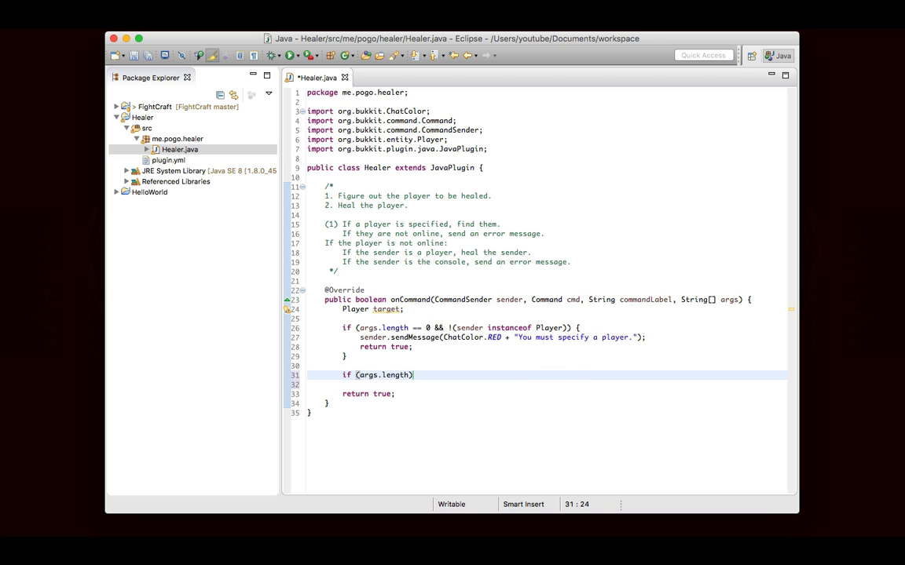
type("== 0)")
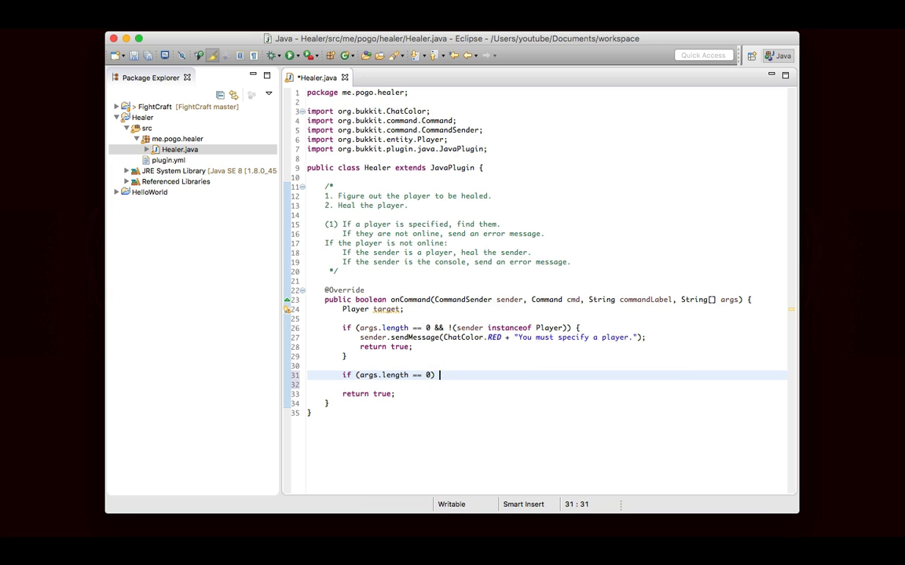
type("{")
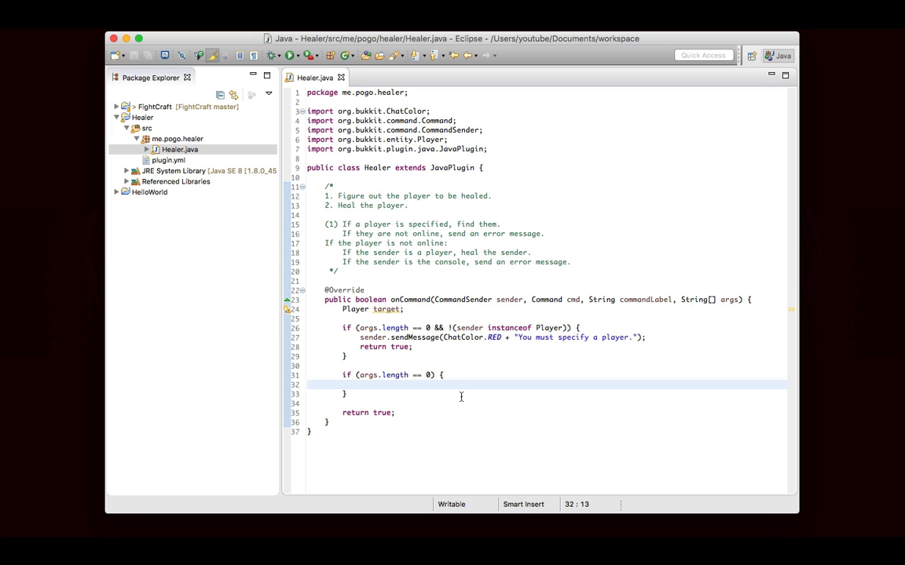
type("target = (Player)")
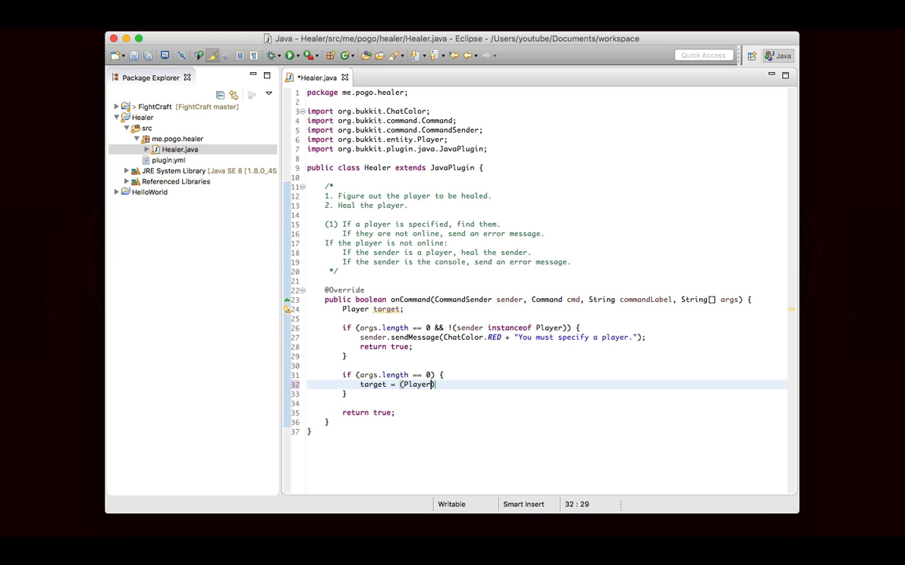
type("sender; //")
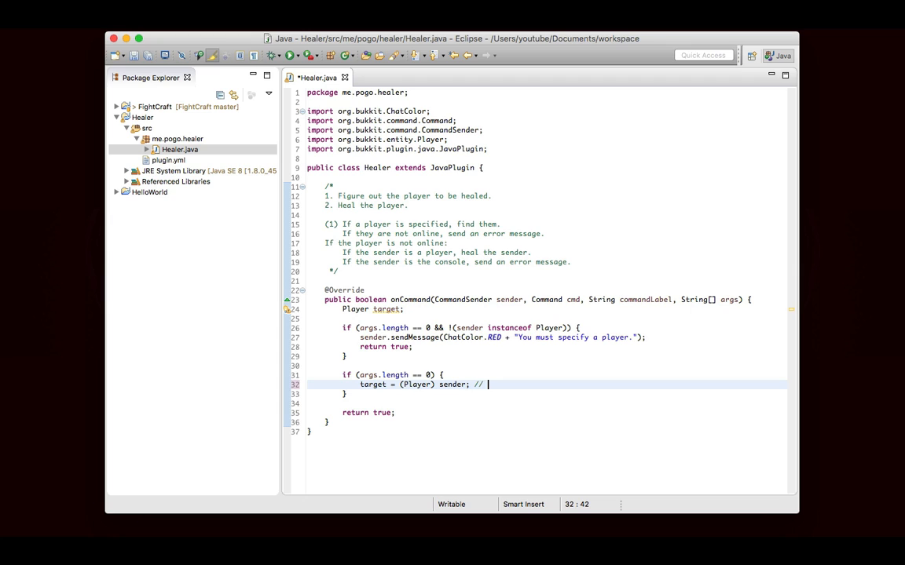
type("This is safe because we already made sure the sender is a Player.")
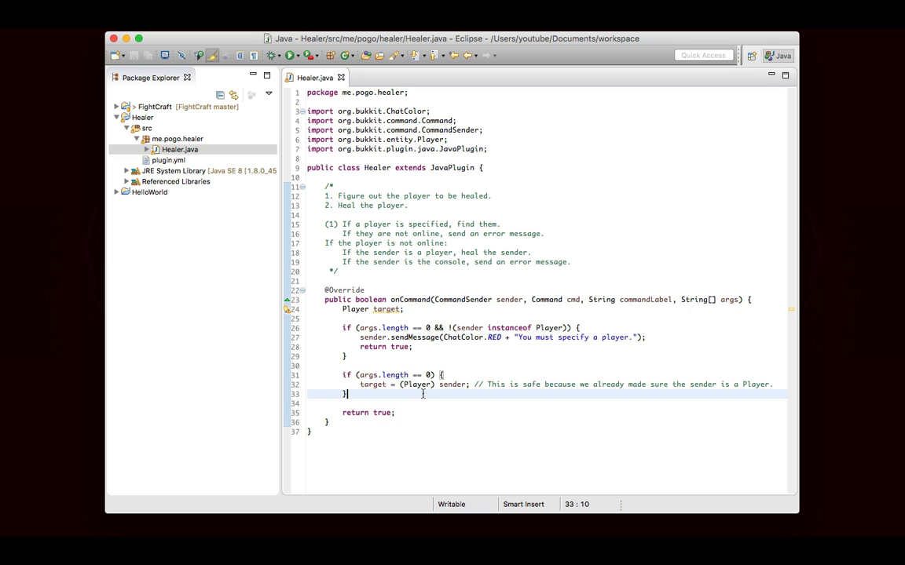
key("enter")
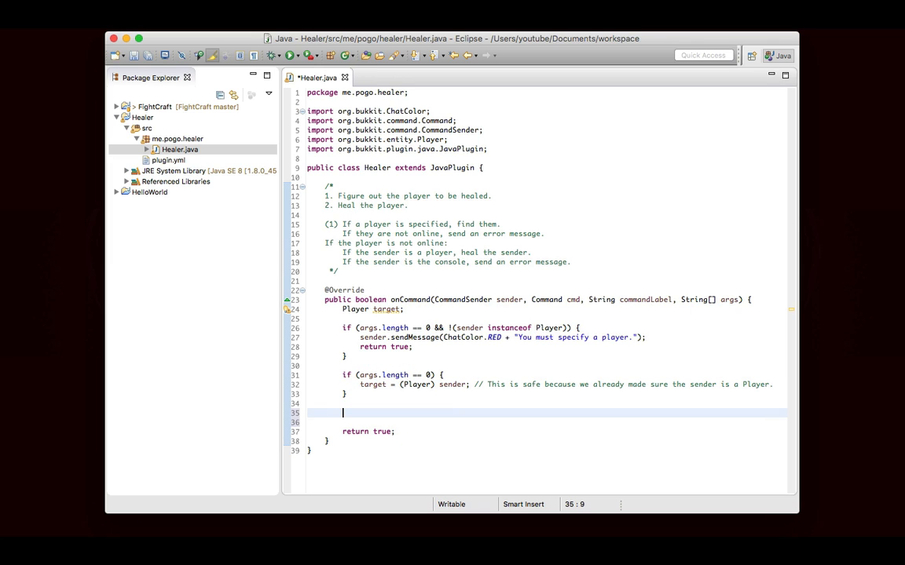
- Add else { target = Bukkit.getServer().getPlayer(args[0]); } choosing getPlayer(String) from content assist
type("else")
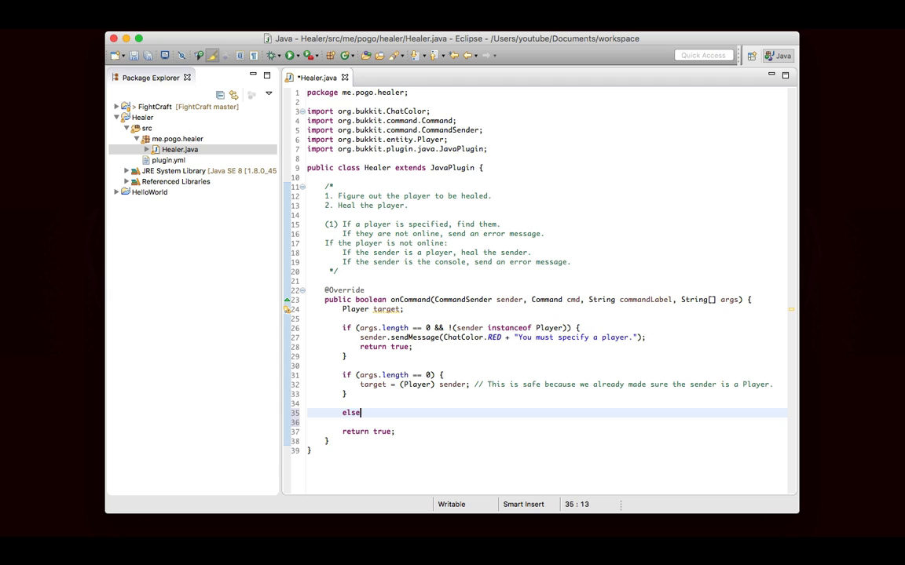
type("{")
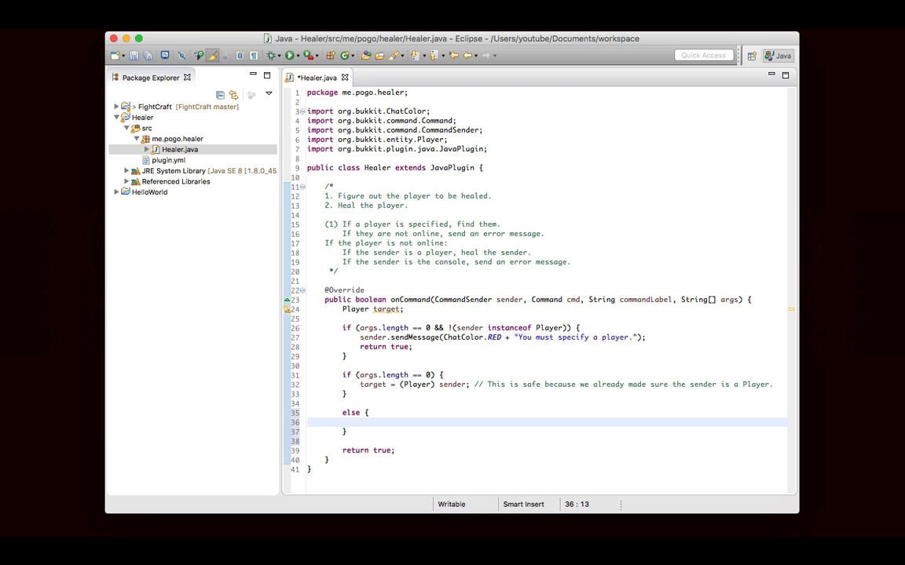
type("t")
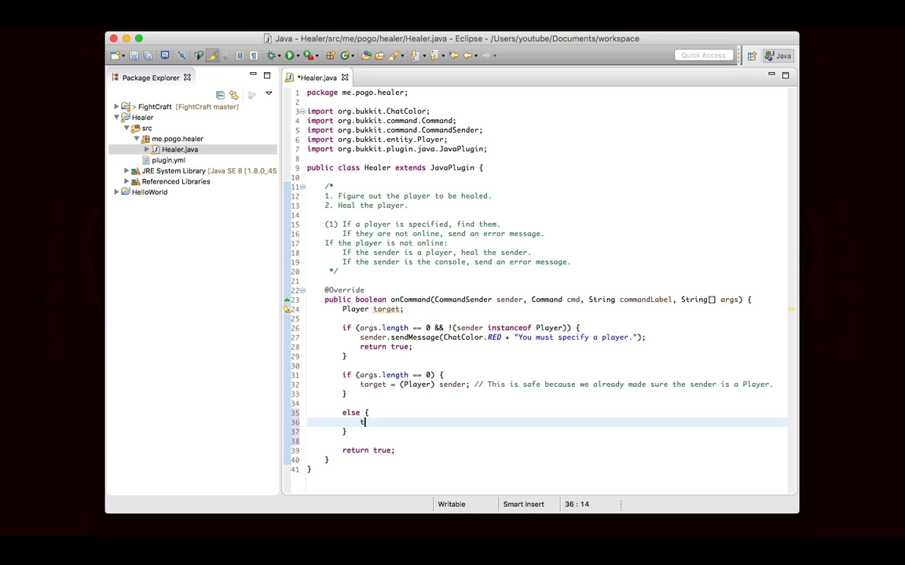
type("arget = Bukkit.")
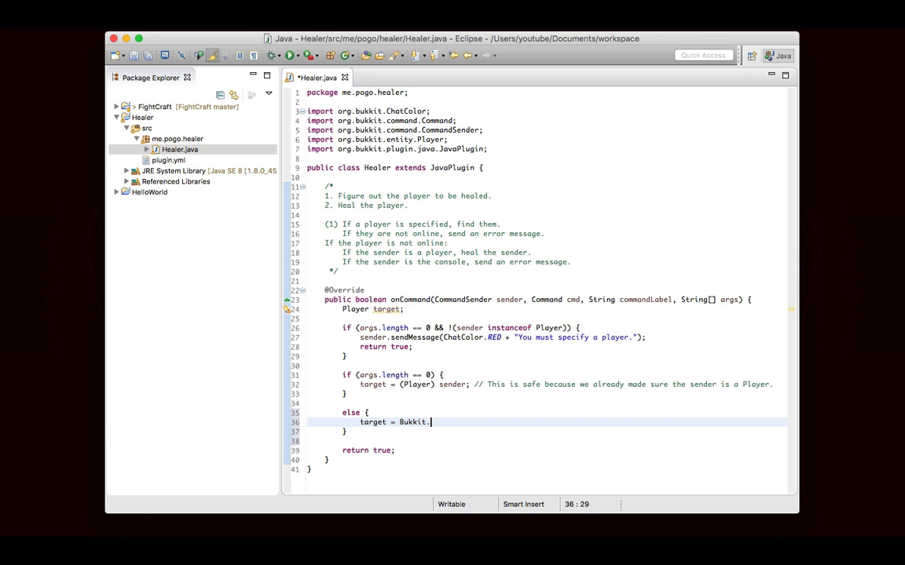
type("getServer()/")
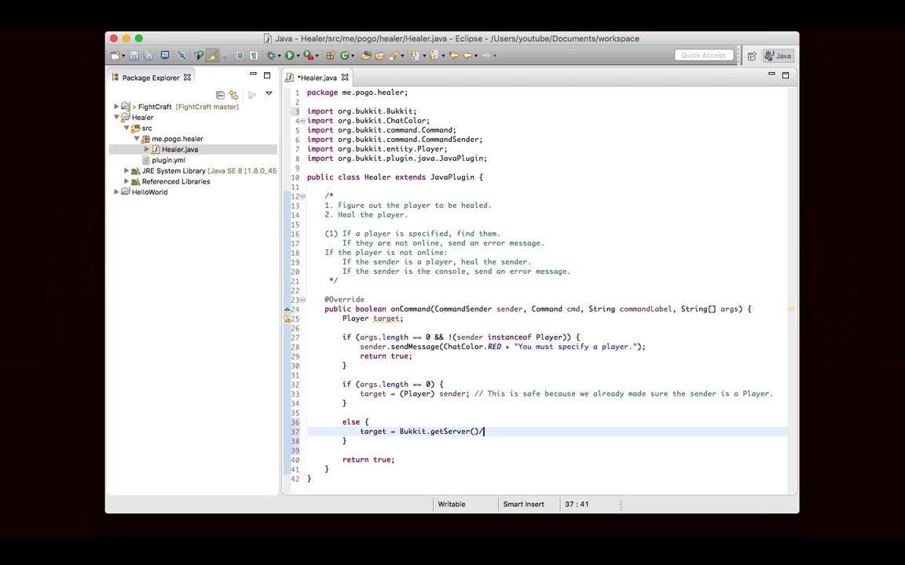
type(".getPlay")
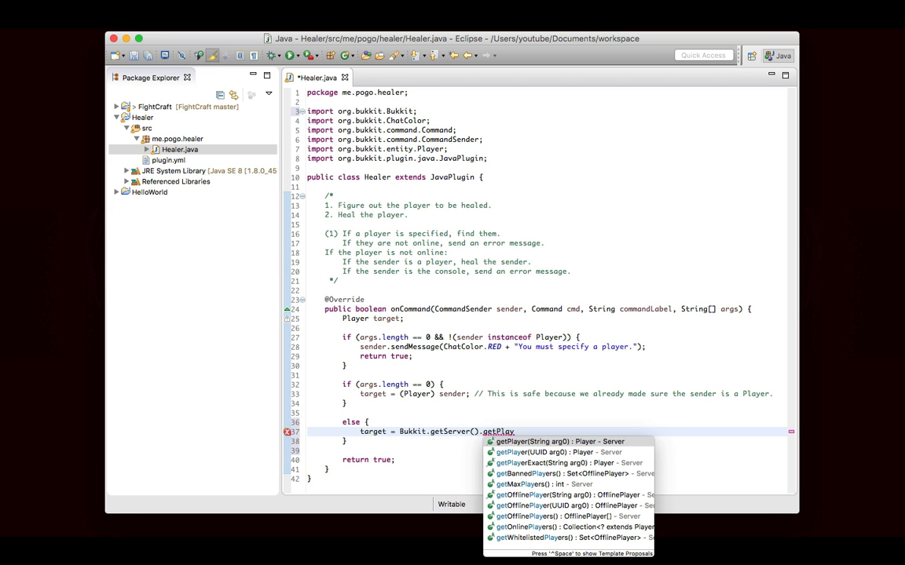
left_click(557, 441)
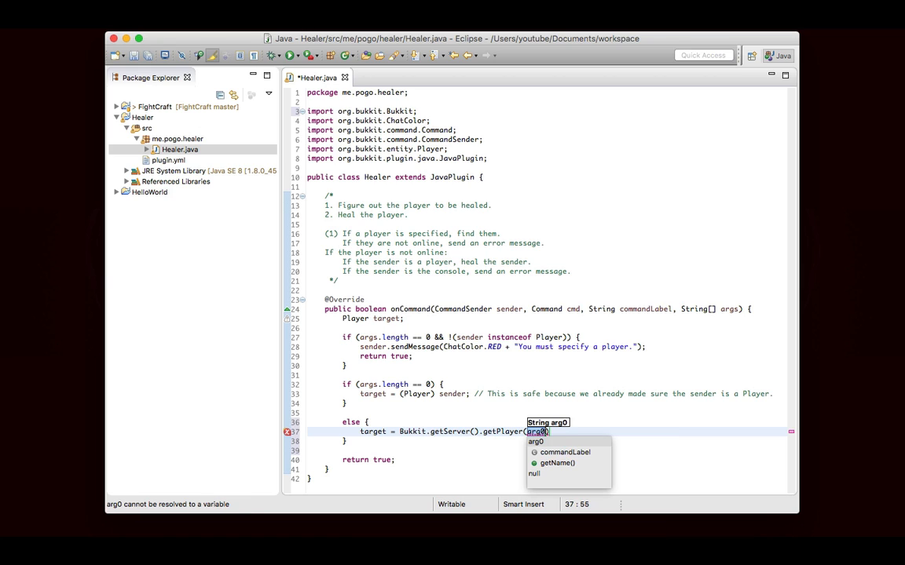
type("args[0]")
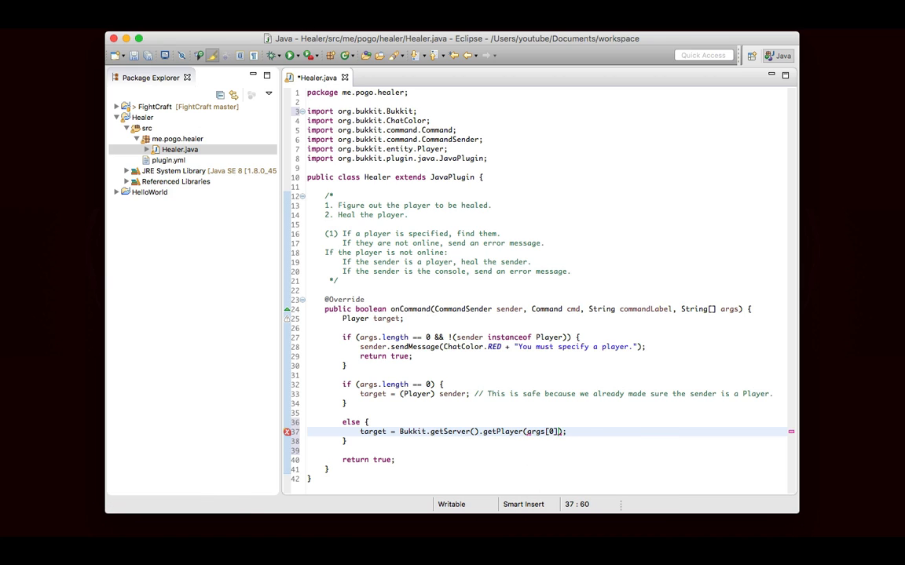
type(";")
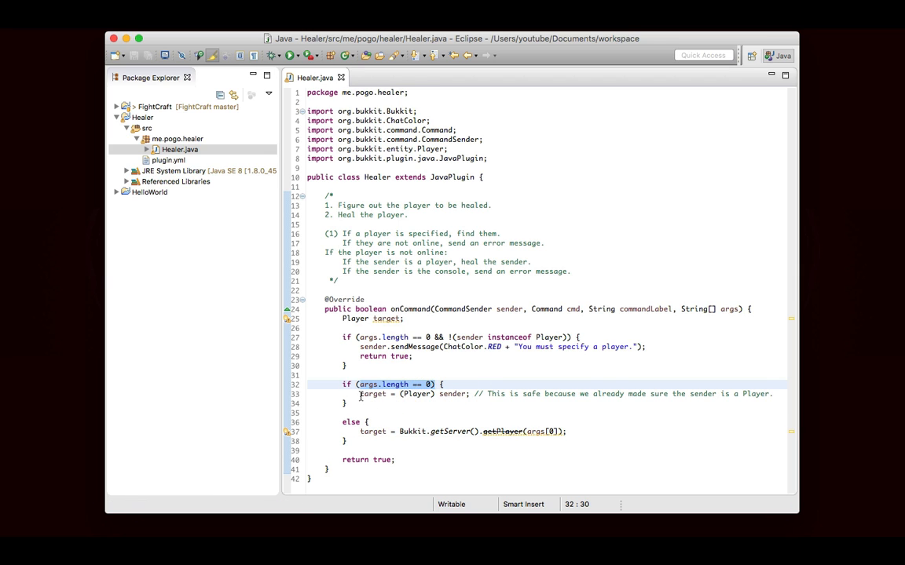
- Revisit the no-arguments condition and start a blank line inside the else block
left_click(400, 393)
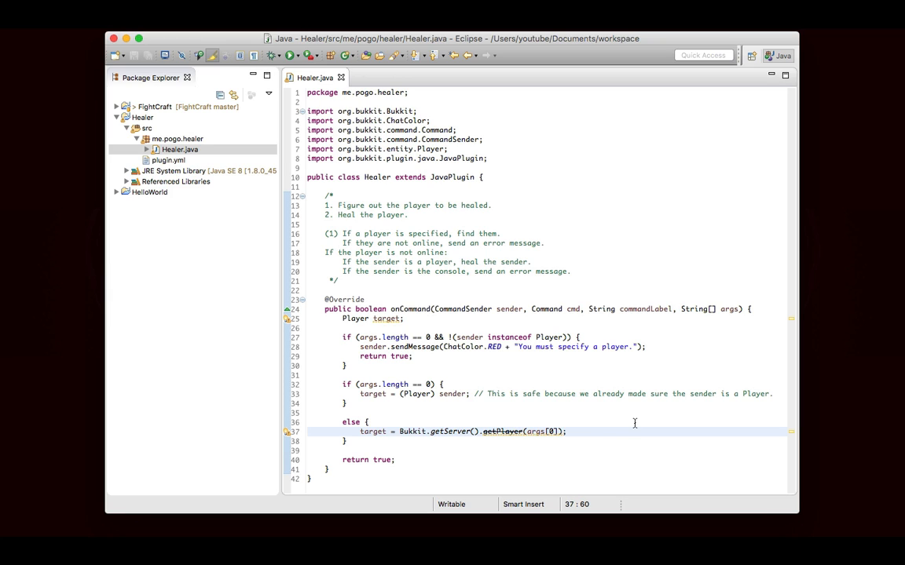
mouse_move(606, 465)
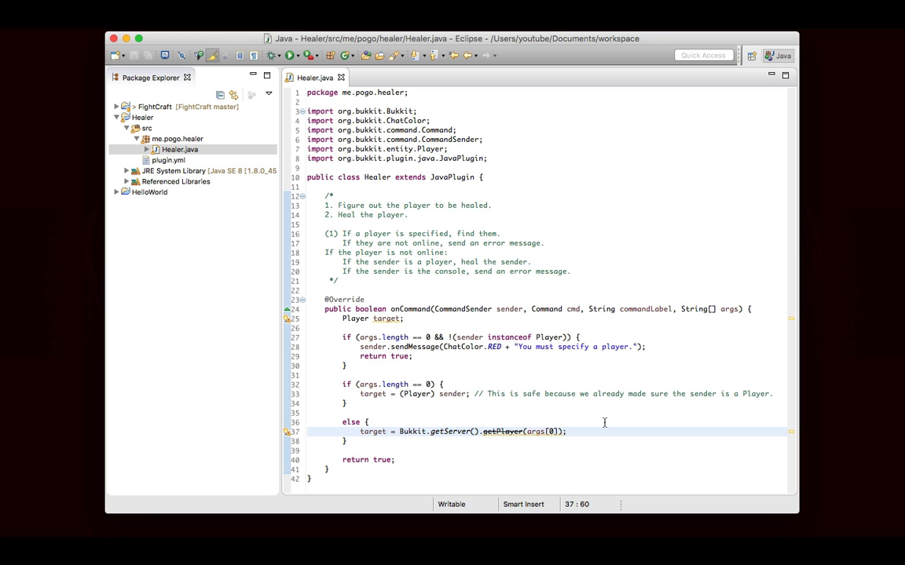
key("enter")
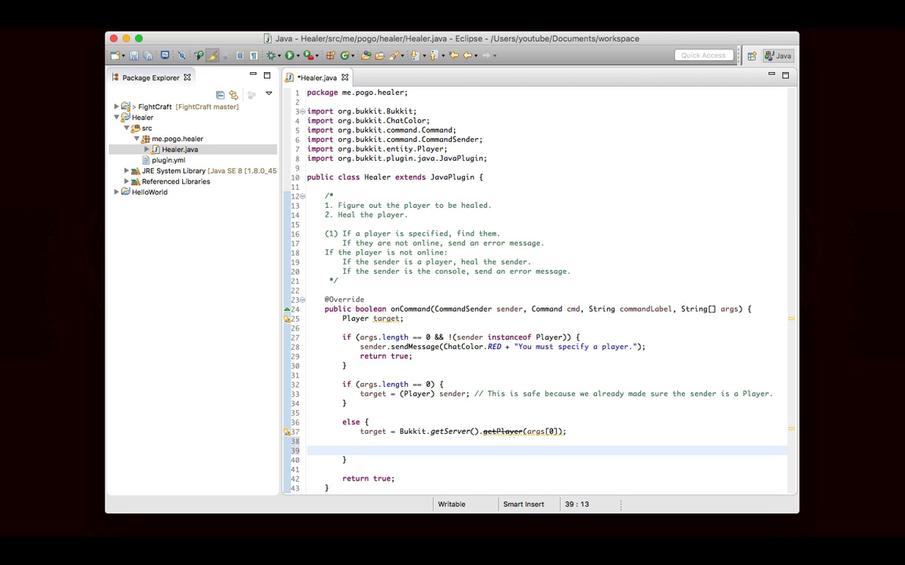
- Add if (target == null) sending red "Cannot find player " + args[0] and returning true
type("if (")
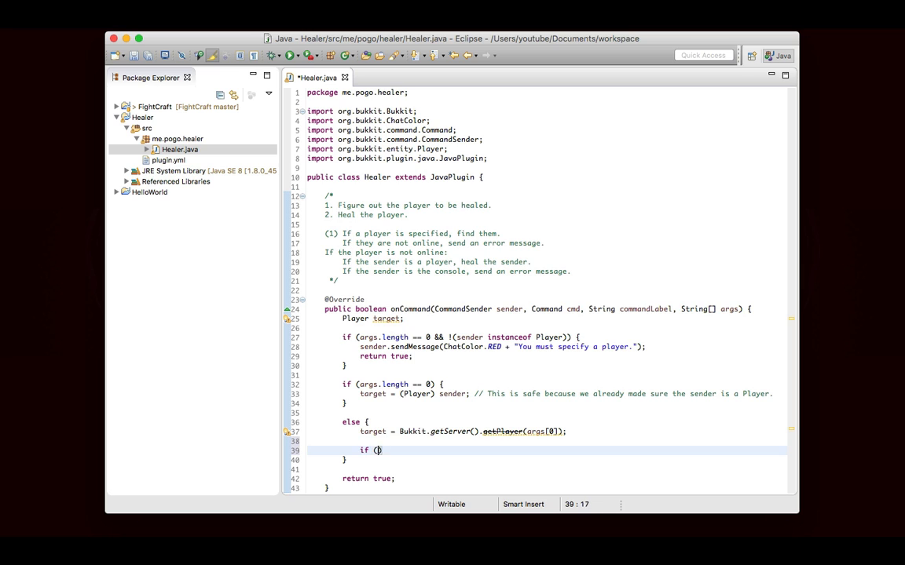
type("target == null")
type("sender")
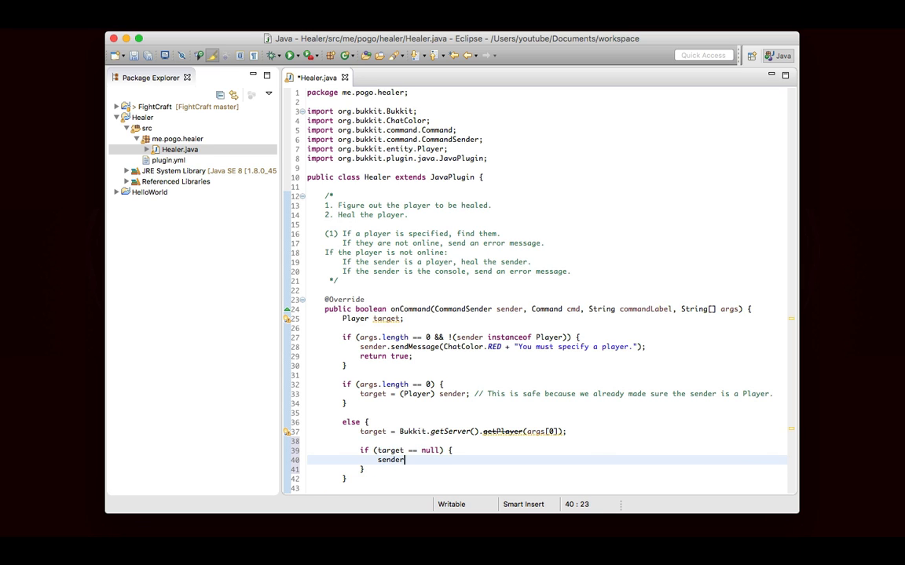
type(".sendMessage(ChatColor.RED + \"The \");")
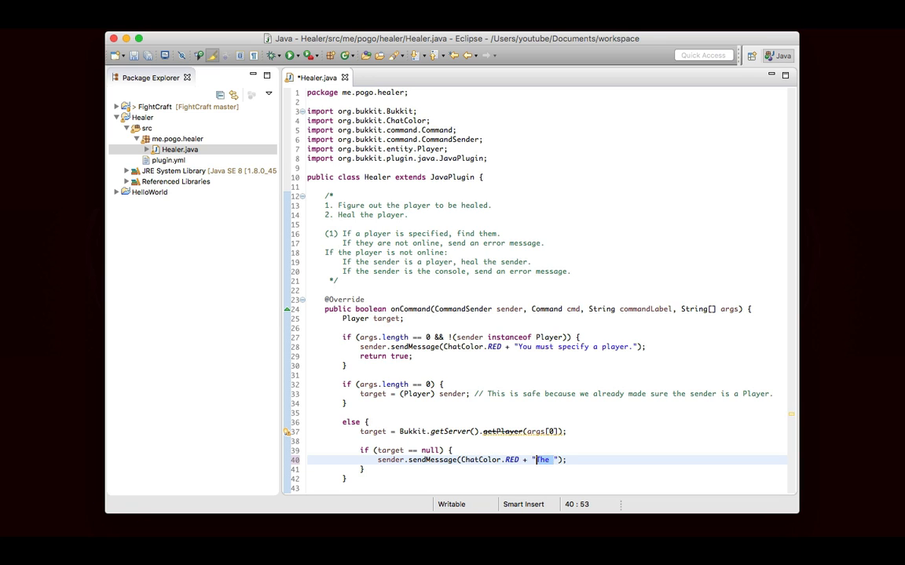
type("Cannot")
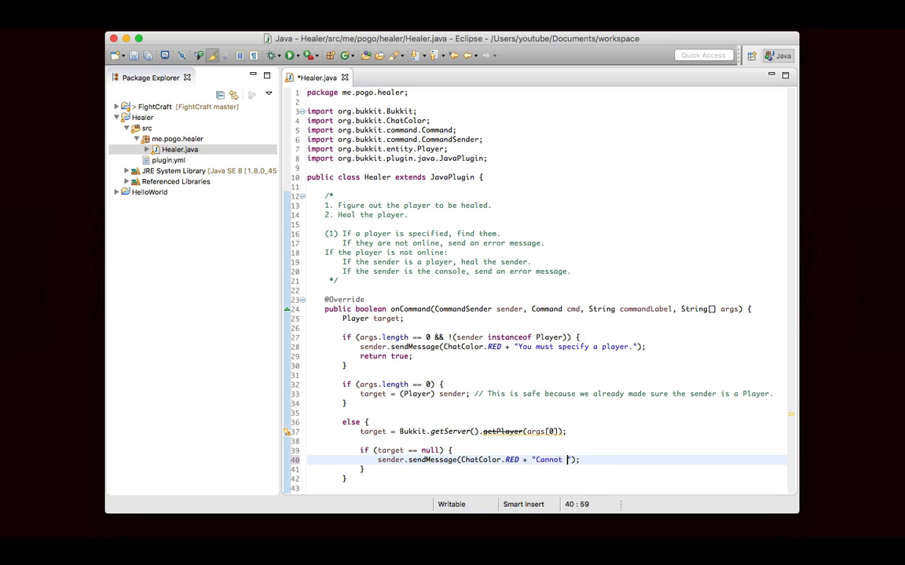
type("find player \" + args[0]")
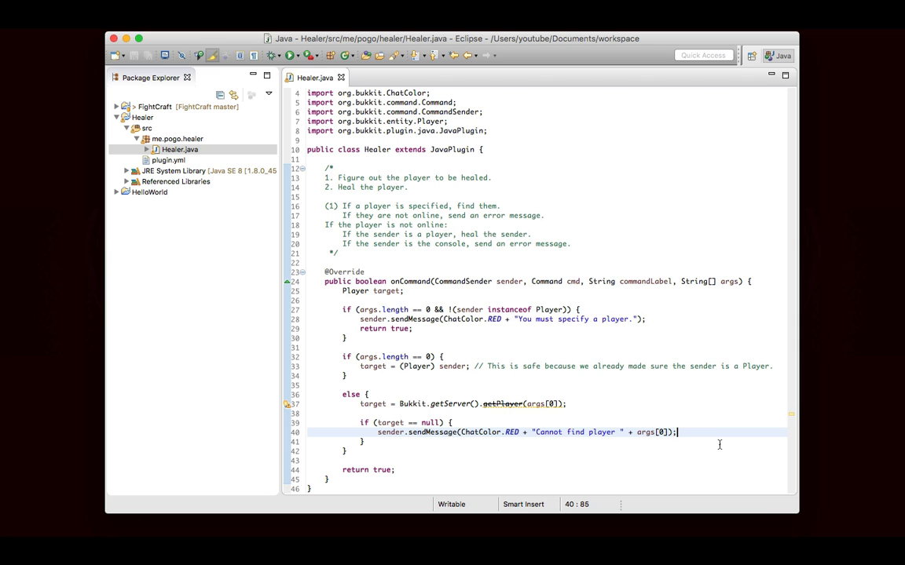
type("return true;")
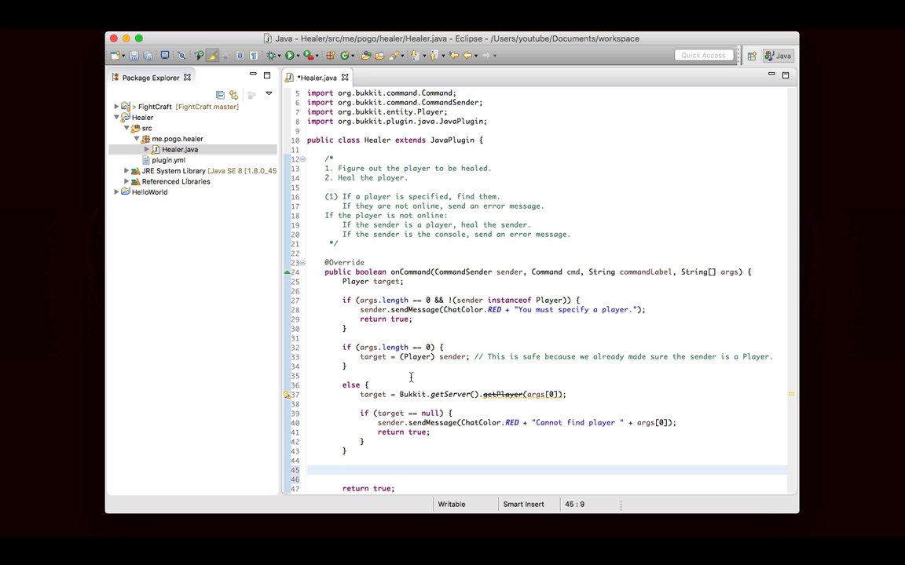
type("targe")
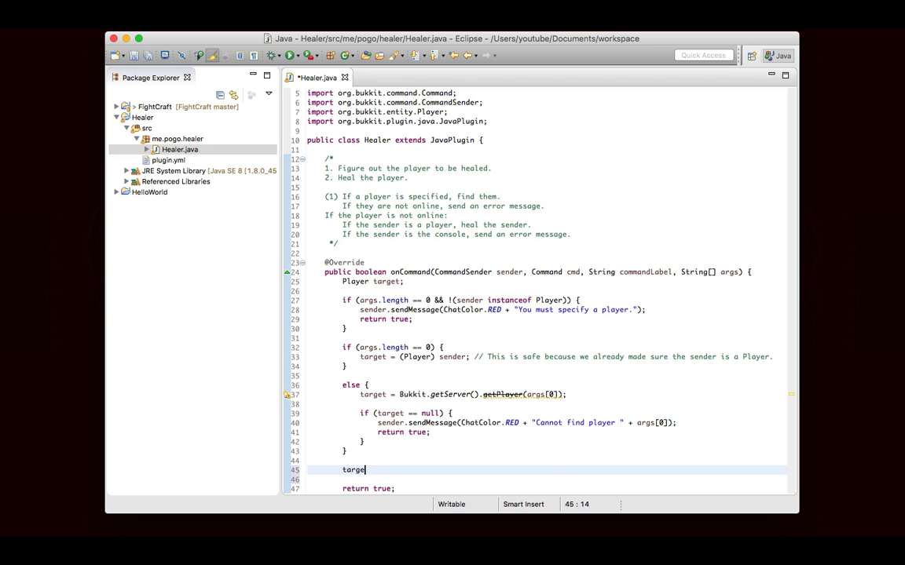
type("t.setHeal")
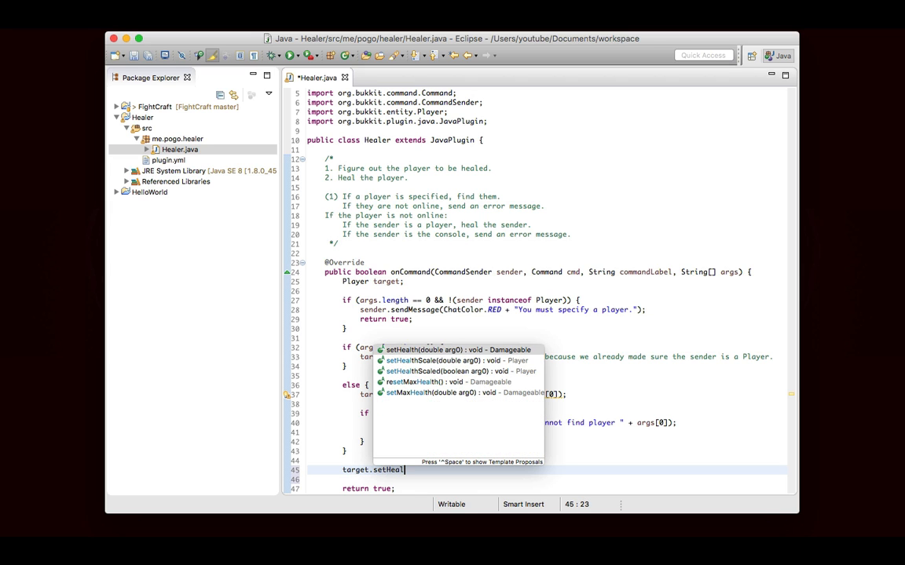
left_click(428, 350)
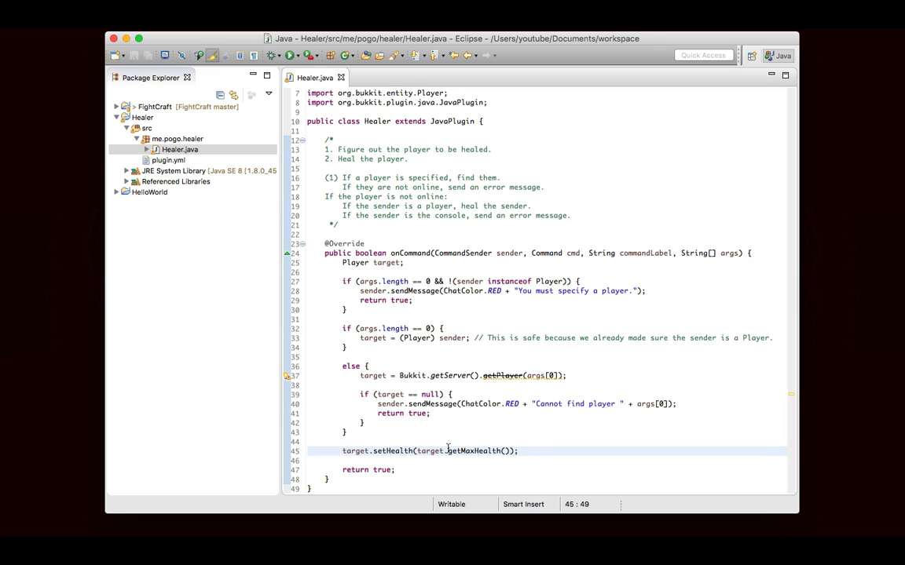
mouse_move(490, 427)
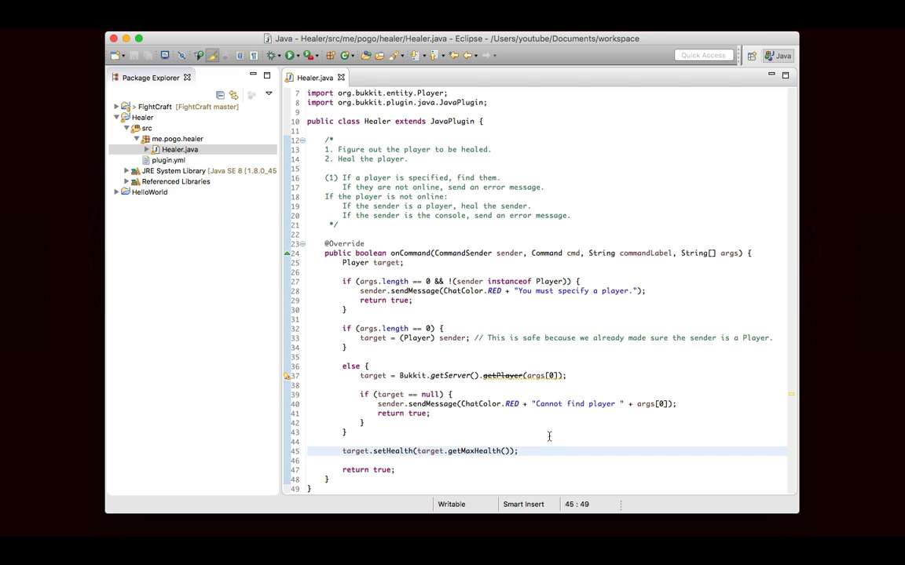
type("target.")
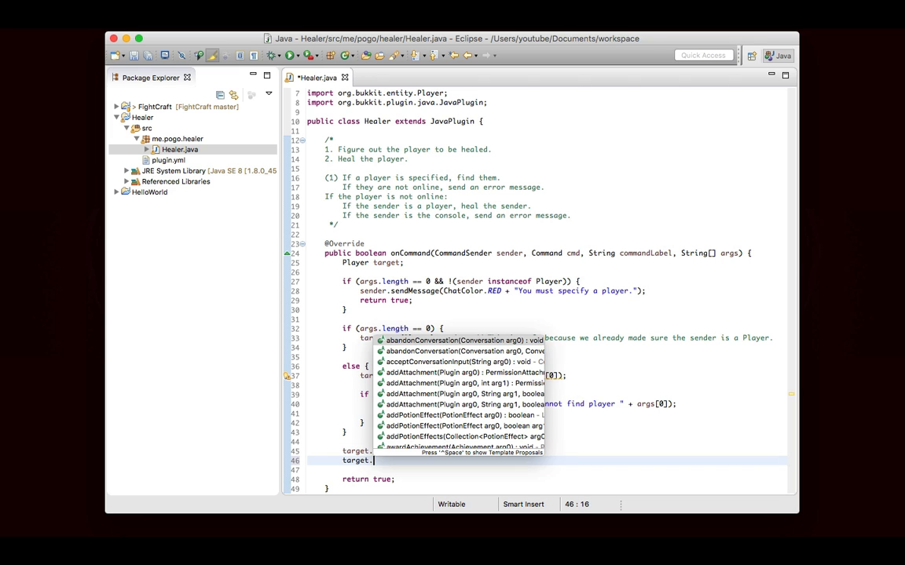
type("setF")
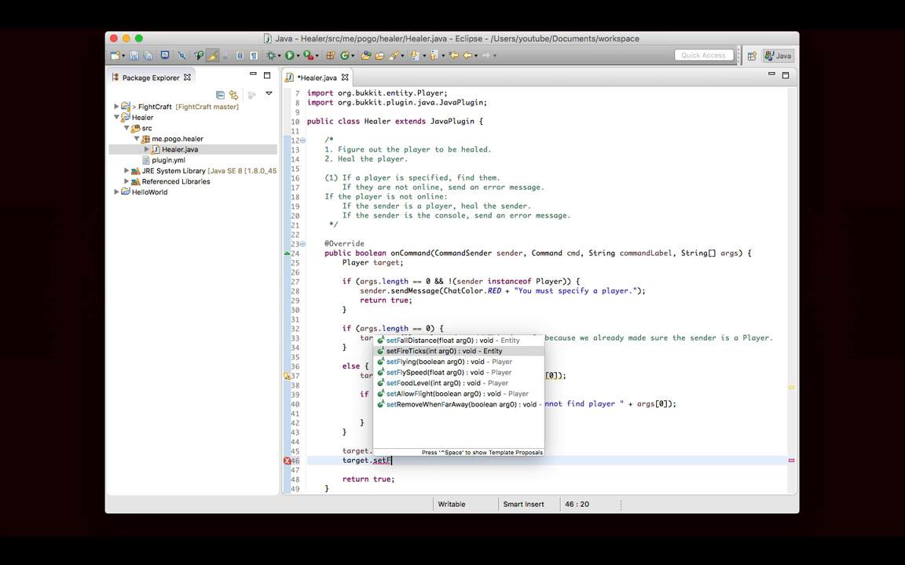
type("Ai")
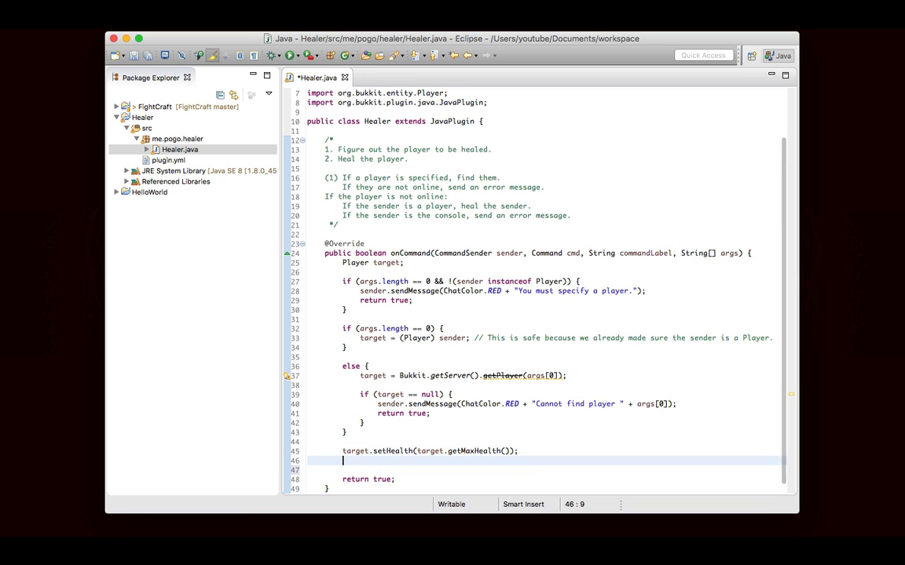
- Add green "You have healed" and "You have been healed" messages to sender and target, then save
type("sender.sendMessage(ChatColor.GREEN + \"You have healed \" + target.getName());")
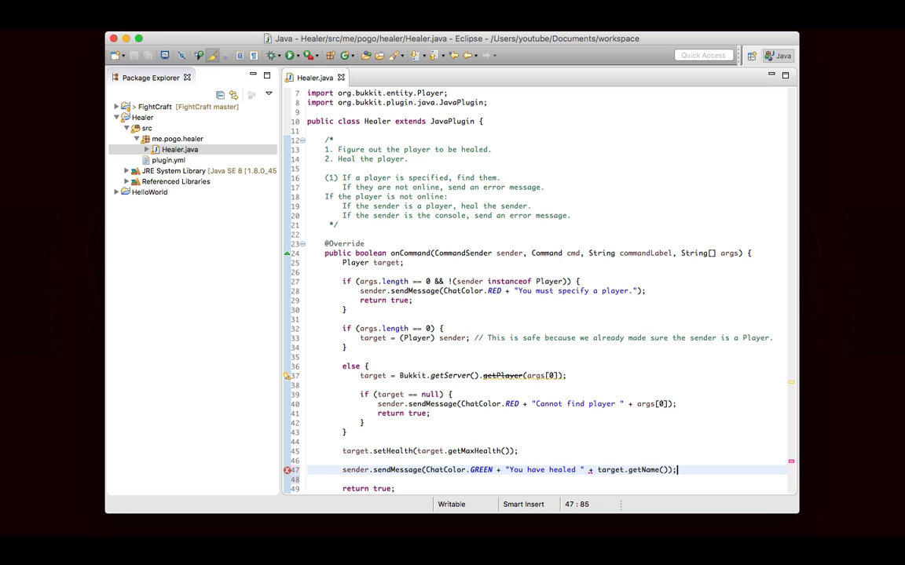
type("+ \".\"")
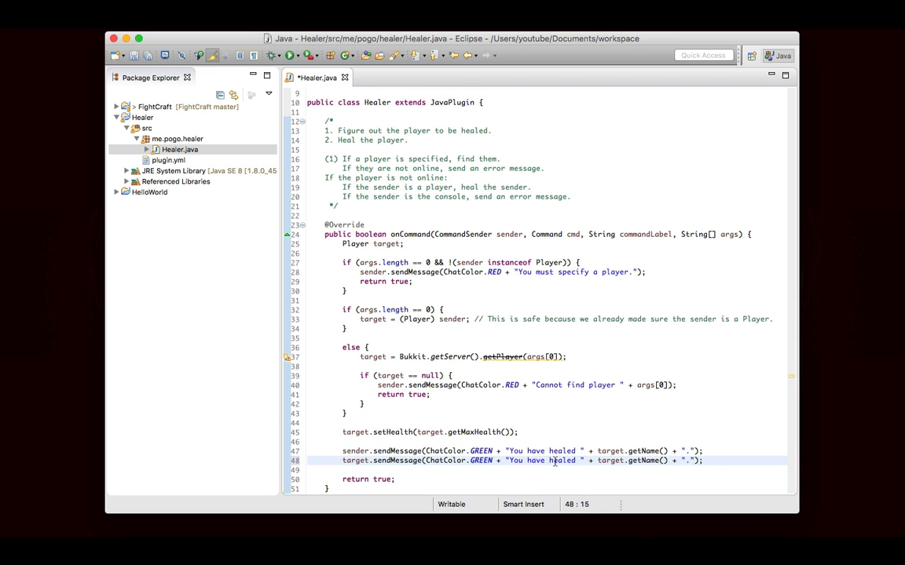
type("been")
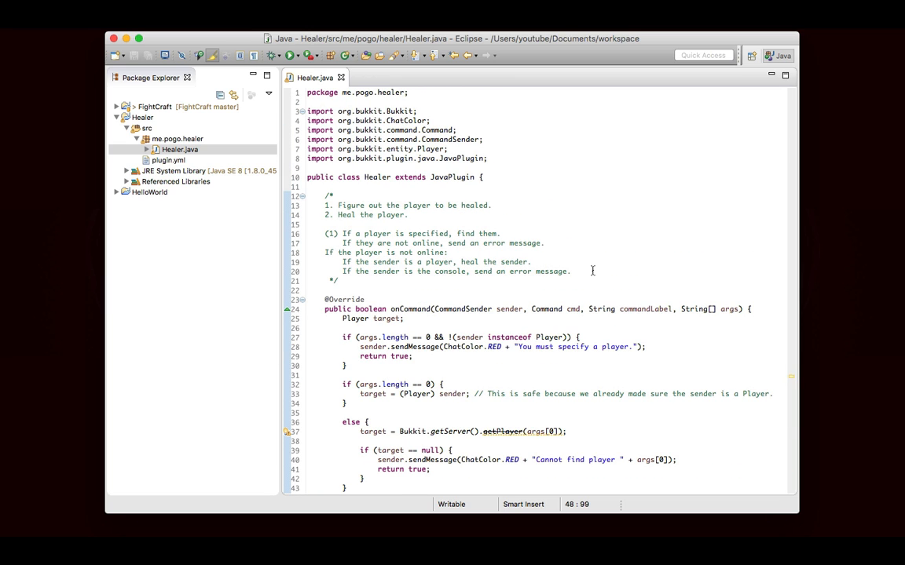
mouse_move(254, 179)
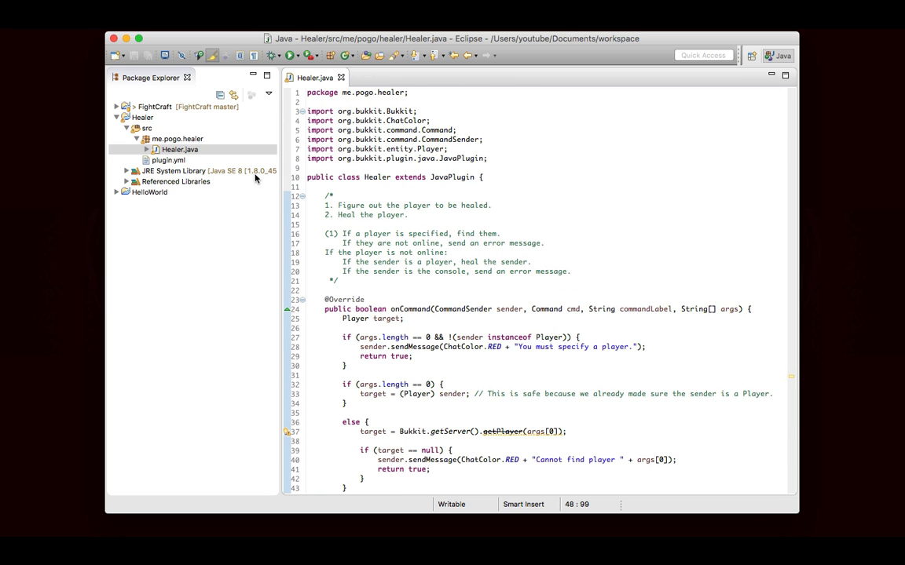
- Export the Healer project as Healer.jar into Desktop/Bukkit/plugins, accepting the warnings notice
right_click(141, 116)
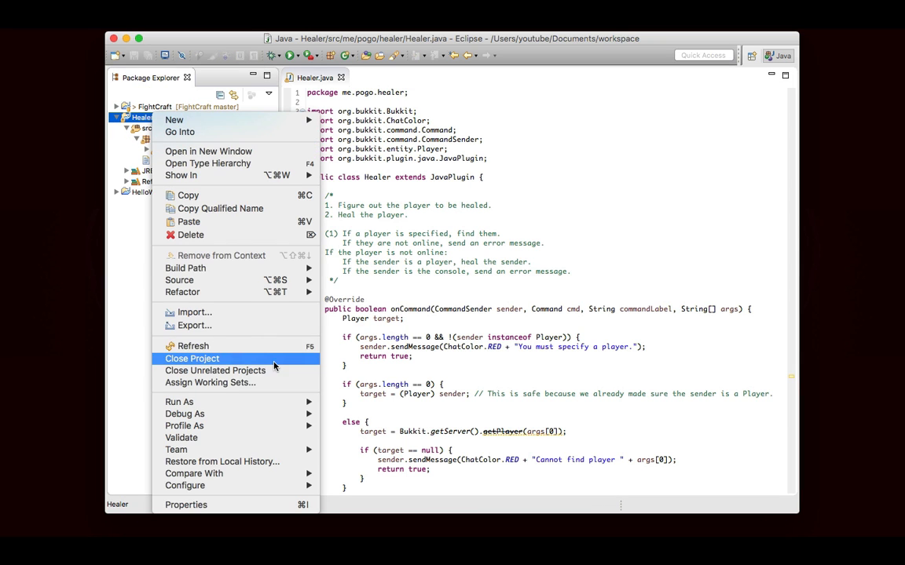
left_click(195, 325)
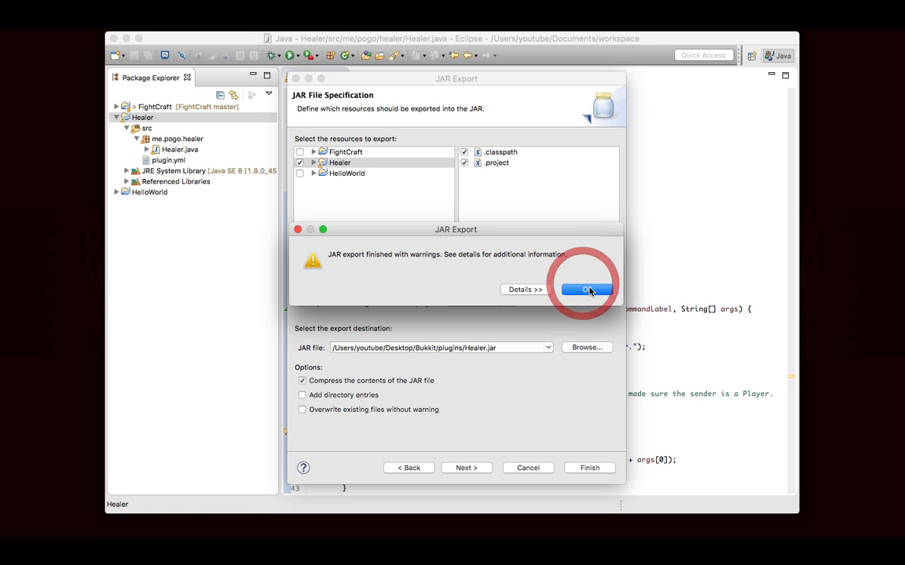
left_click(584, 289)
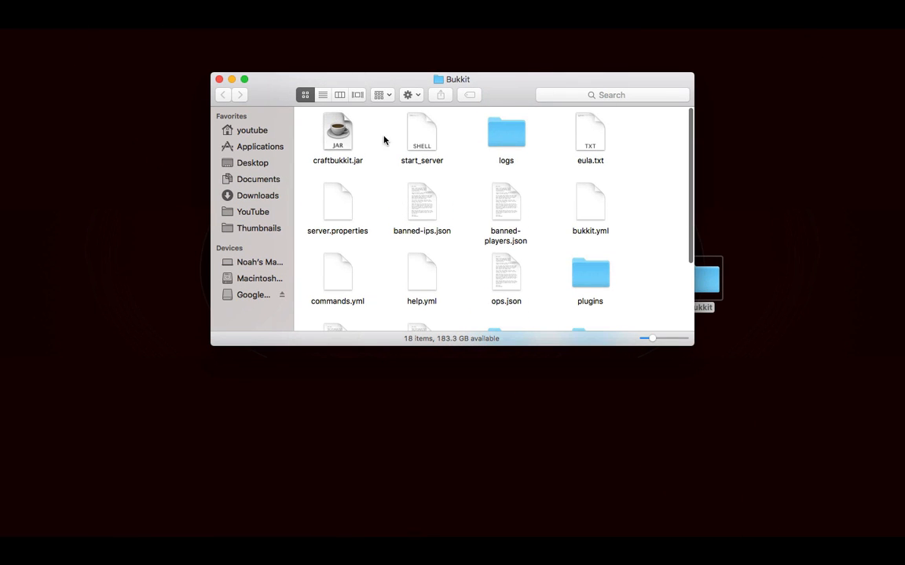
- Run start_server in the Bukkit folder and launch Minecraft from the Dock
double_click(421, 133)
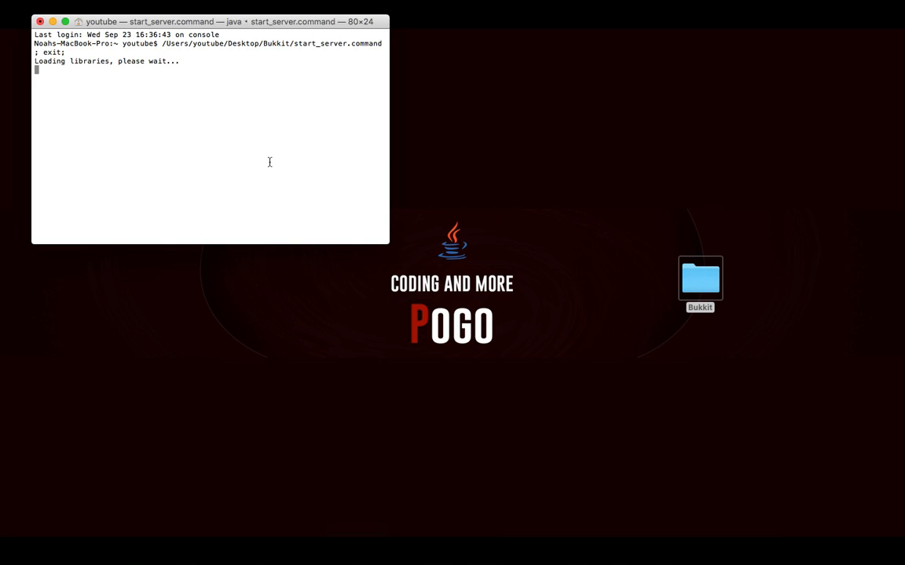
mouse_move(296, 165)
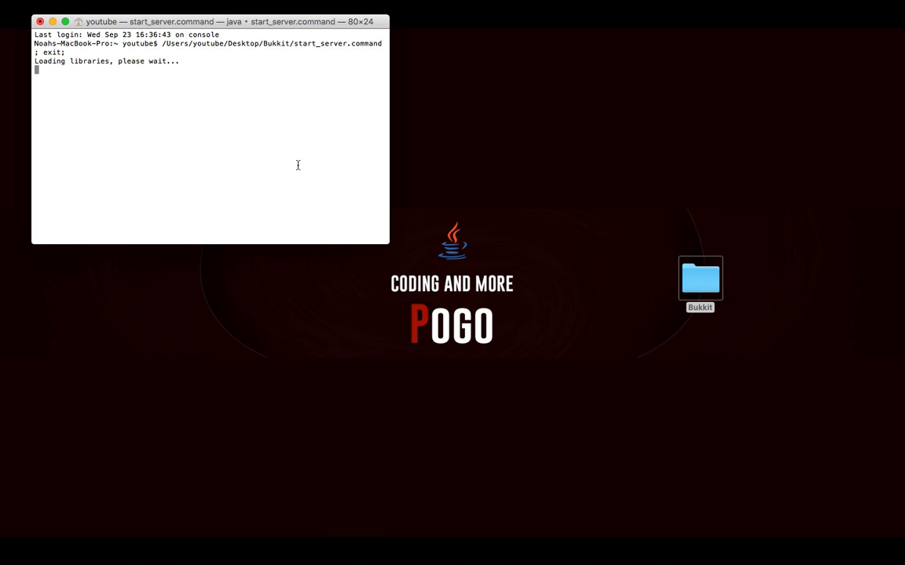
left_click(278, 217)
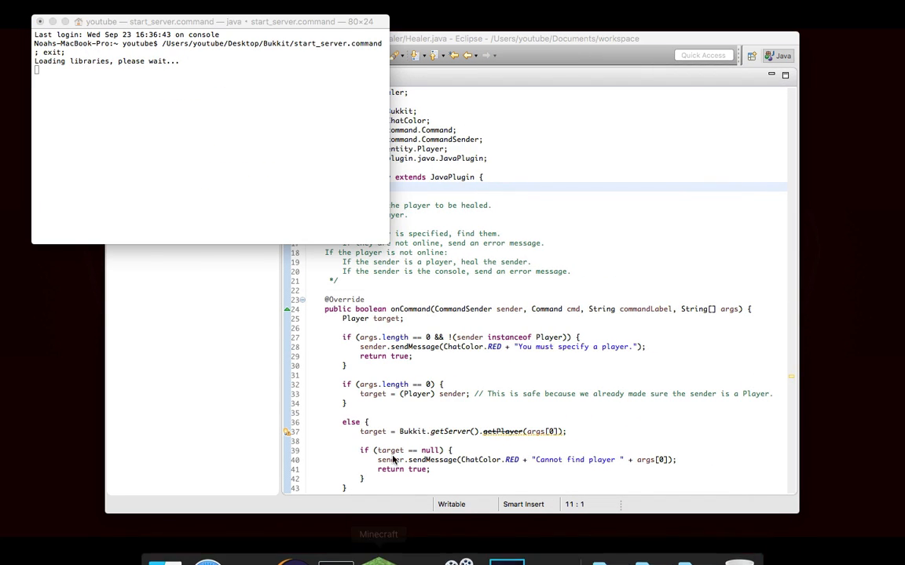
left_click(378, 561)
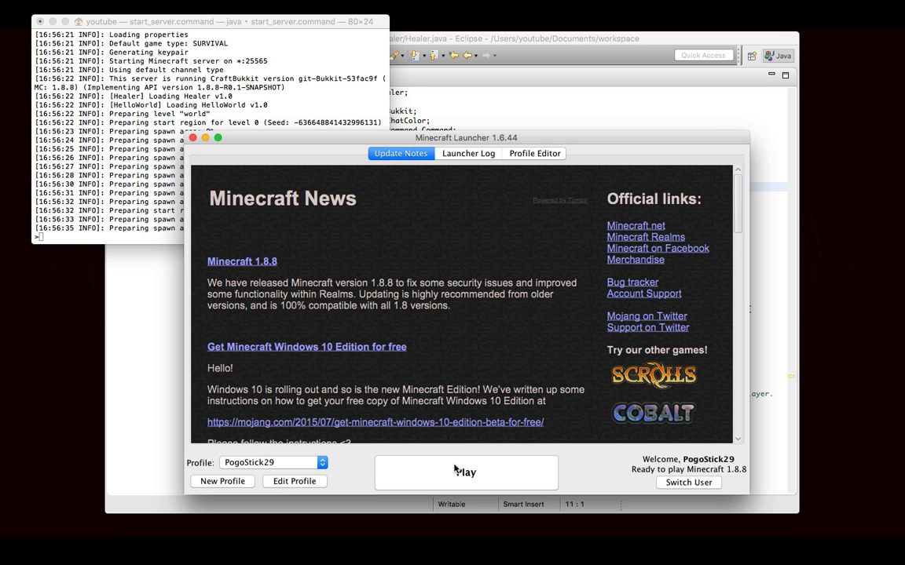
- Play from the launcher, join the localhost server via Multiplayer, and refocus the game window
left_click(465, 471)
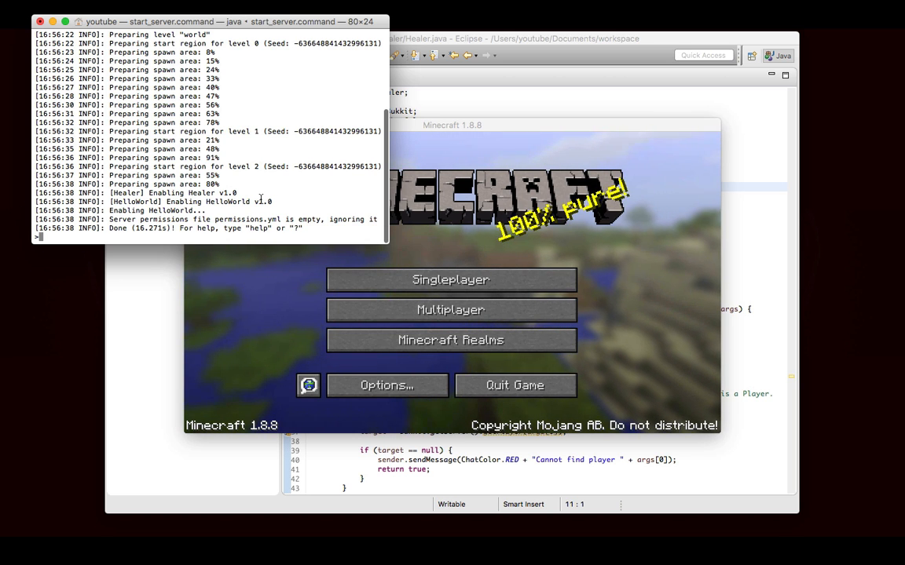
left_click(450, 310)
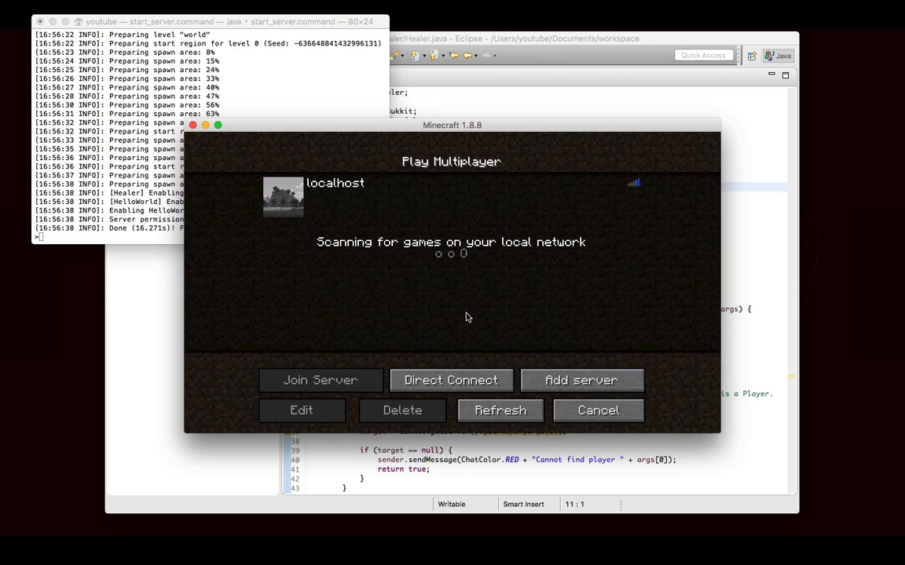
left_click(320, 380)
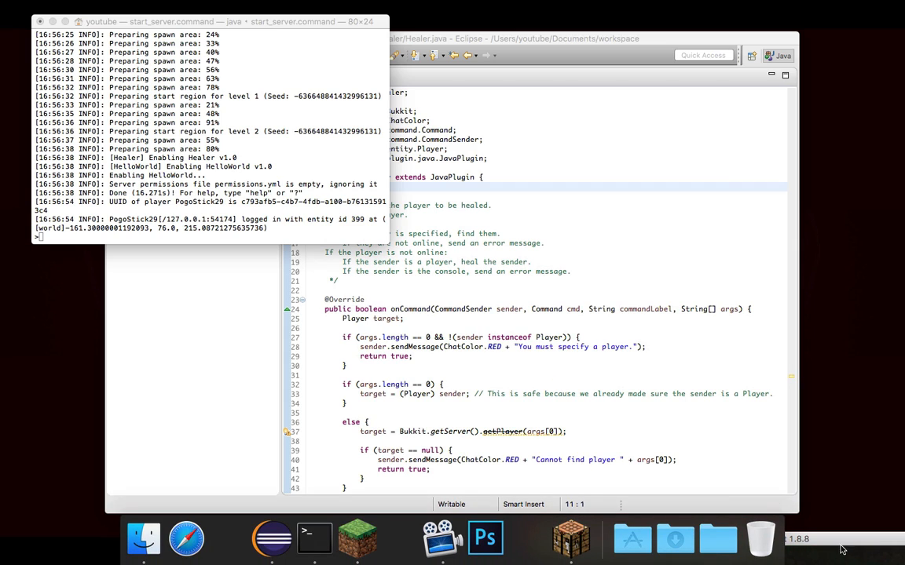
left_click(358, 537)
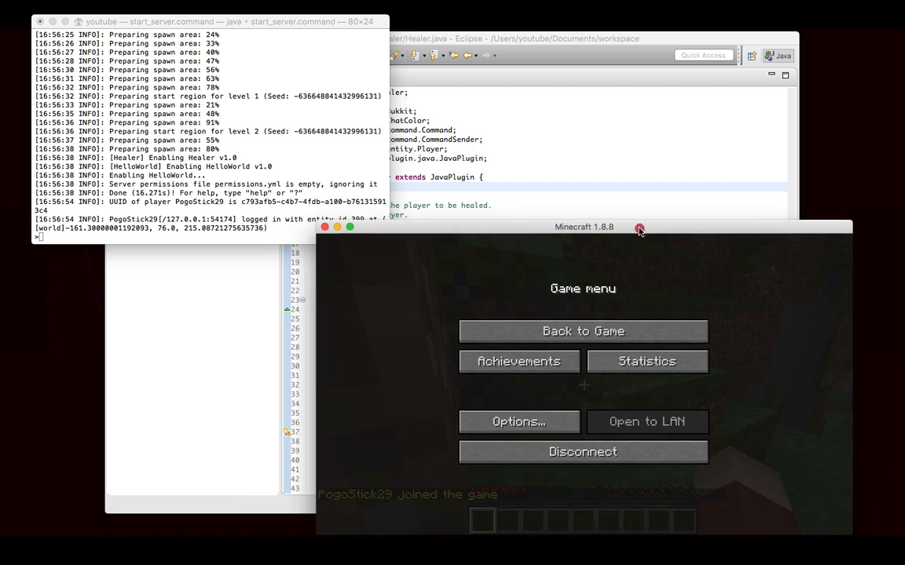
- Back in game, run /heal, /heal ghghg, /heal PogoStick29 and /heal Pog in chat
left_click(583, 330)
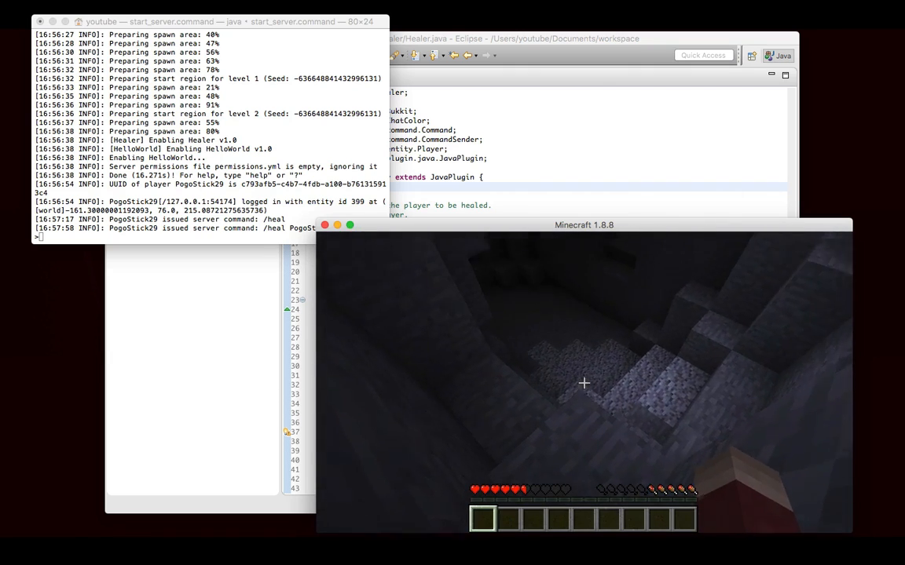
type("/heal")
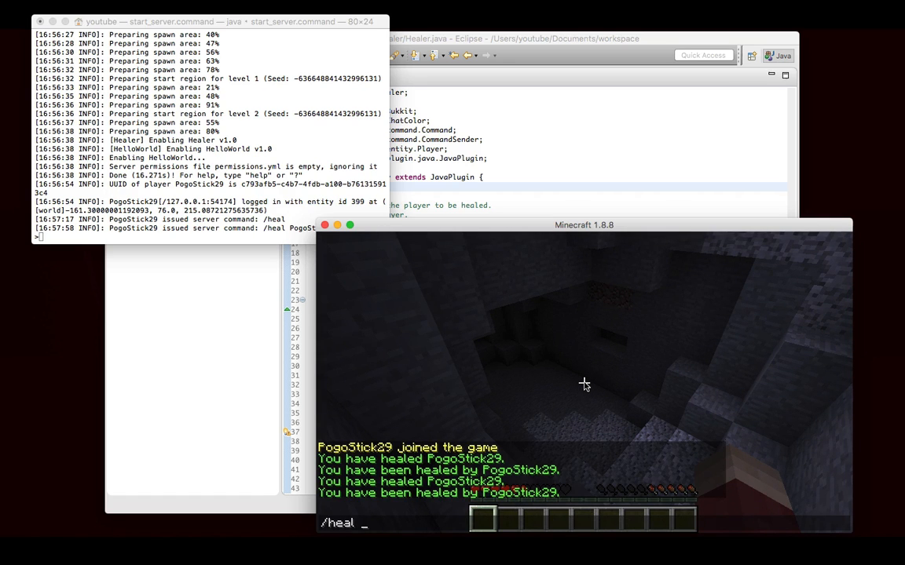
type("ghghg")
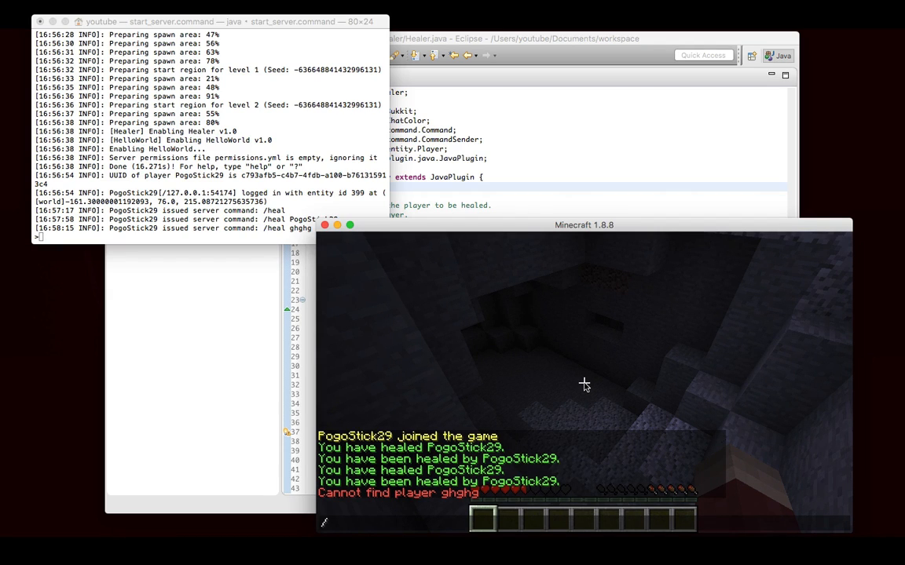
type("heal P")
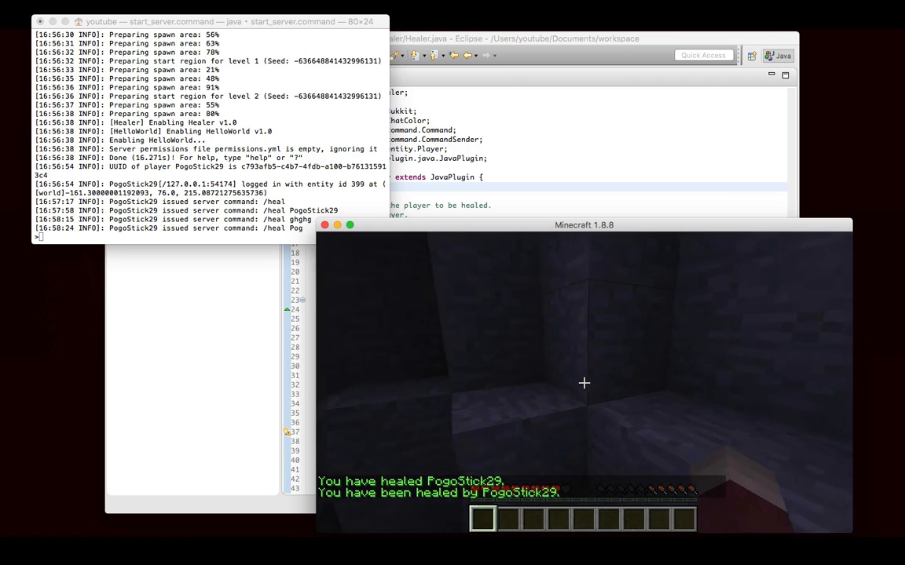
type("/heal Pog")
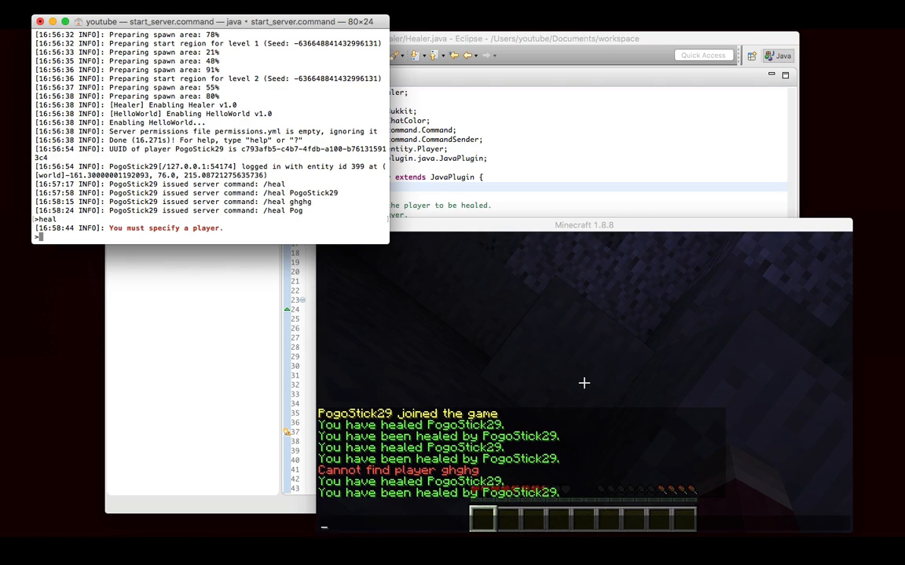
- Run heal PogoStick29 from the server console to heal the player as CONSOLE
type("heal PogoStick29")
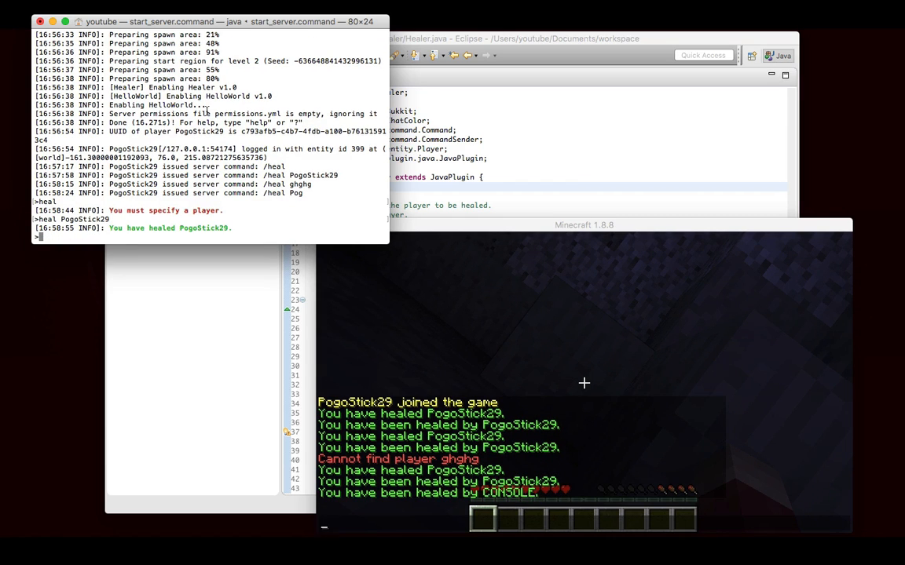
mouse_move(327, 210)
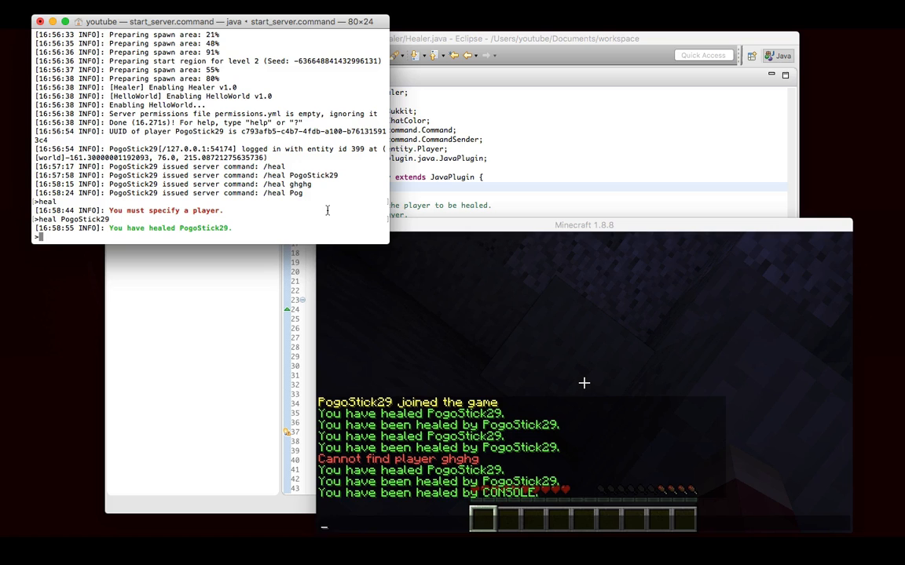
mouse_move(131, 251)
type("op PogoStick29")
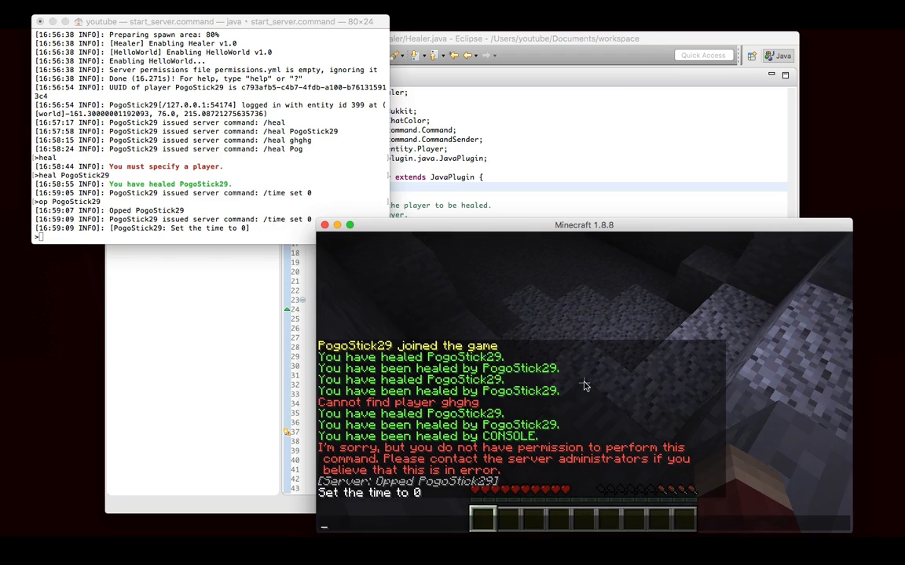
- Run heal orgerg from the server console to test an unknown player name
type("heal orgerg")
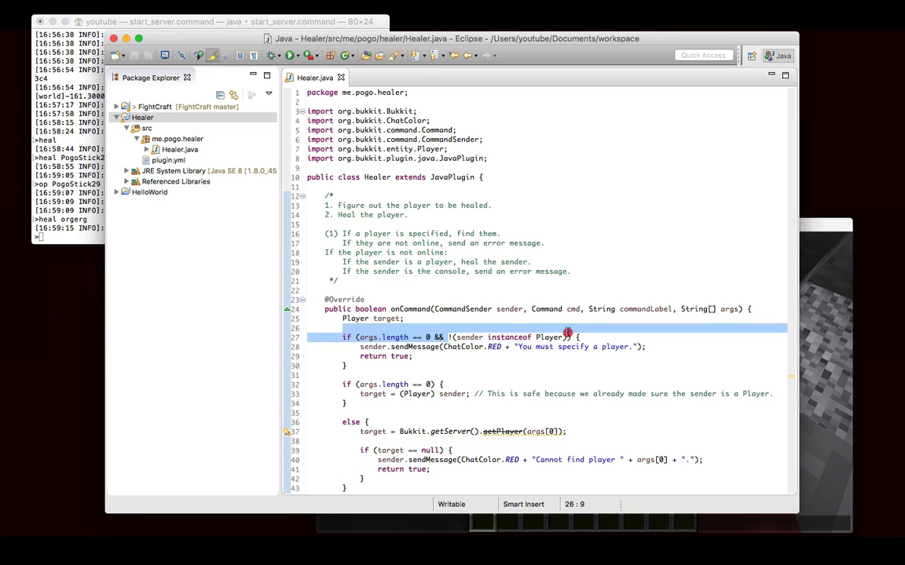
- Bring Eclipse forward at the end of line 27, the no-arguments check in Healer.java
left_click(578, 337)
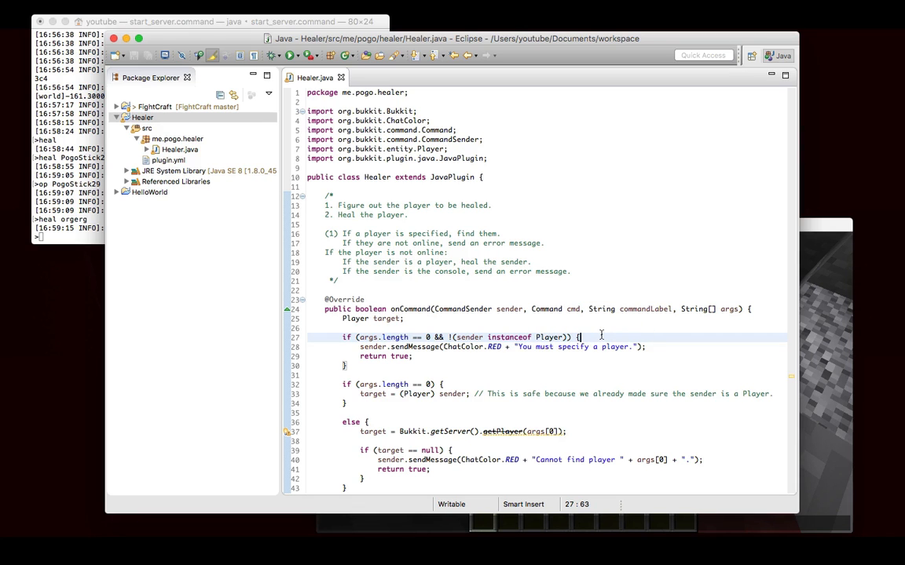